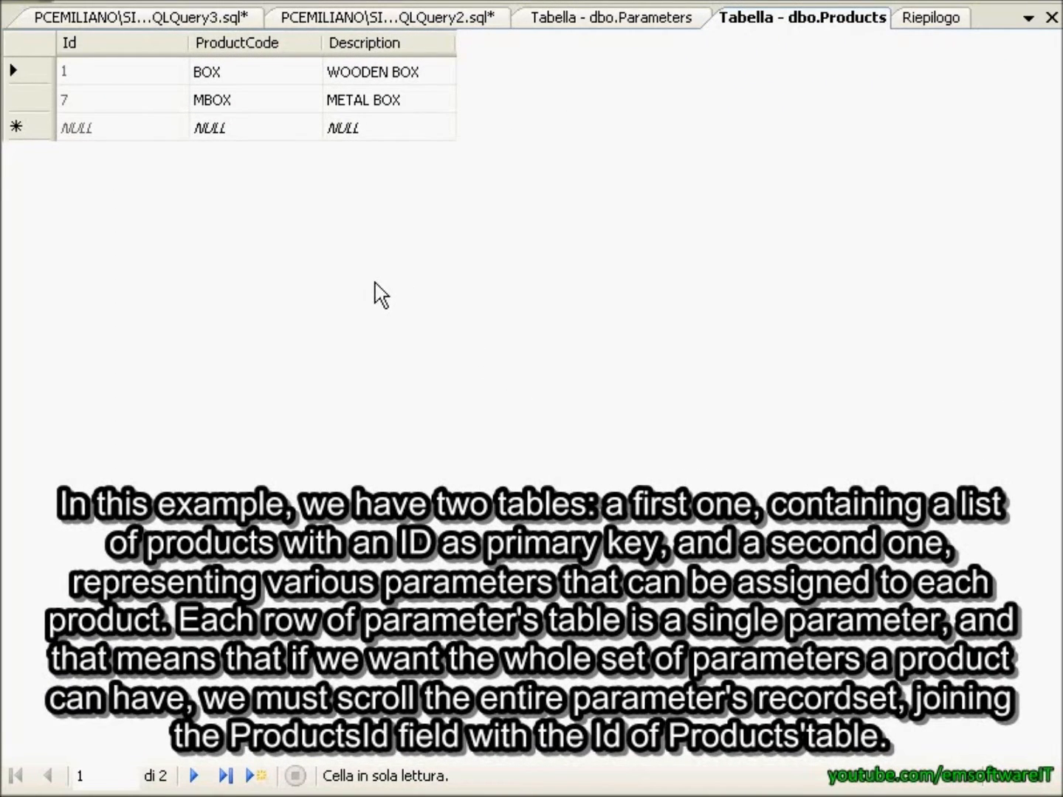
{"action": "mouse_move", "coordinate": [321, 93]}
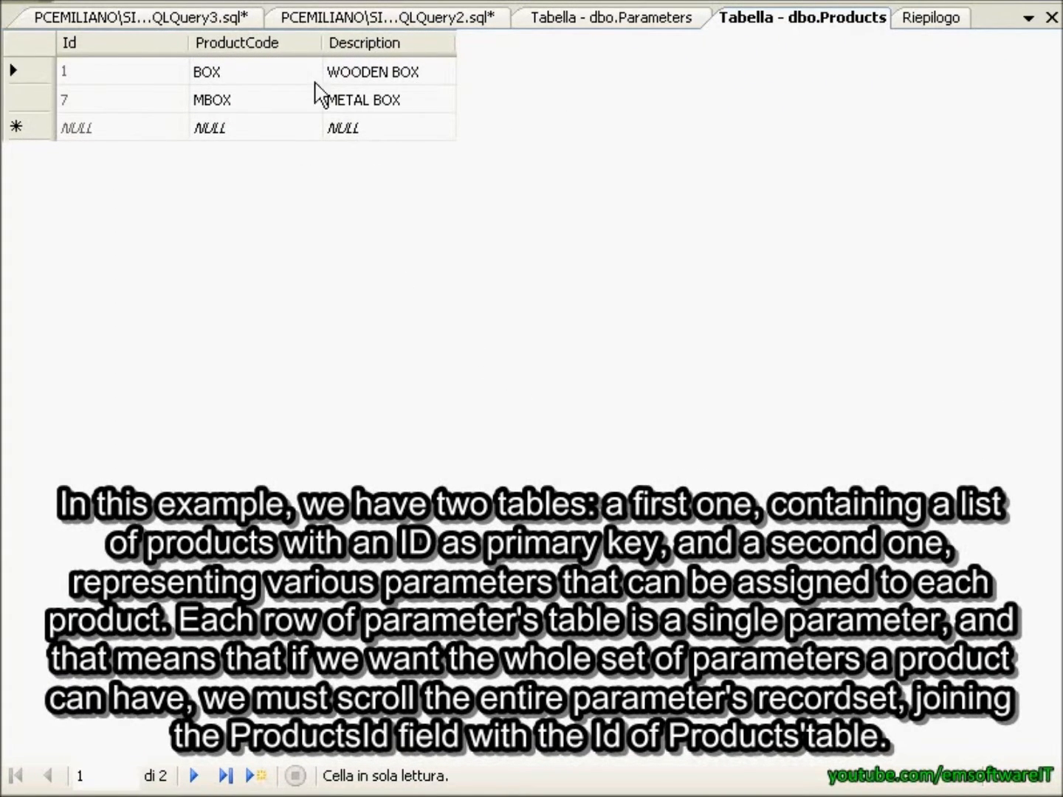
{"action": "mouse_move", "coordinate": [190, 109]}
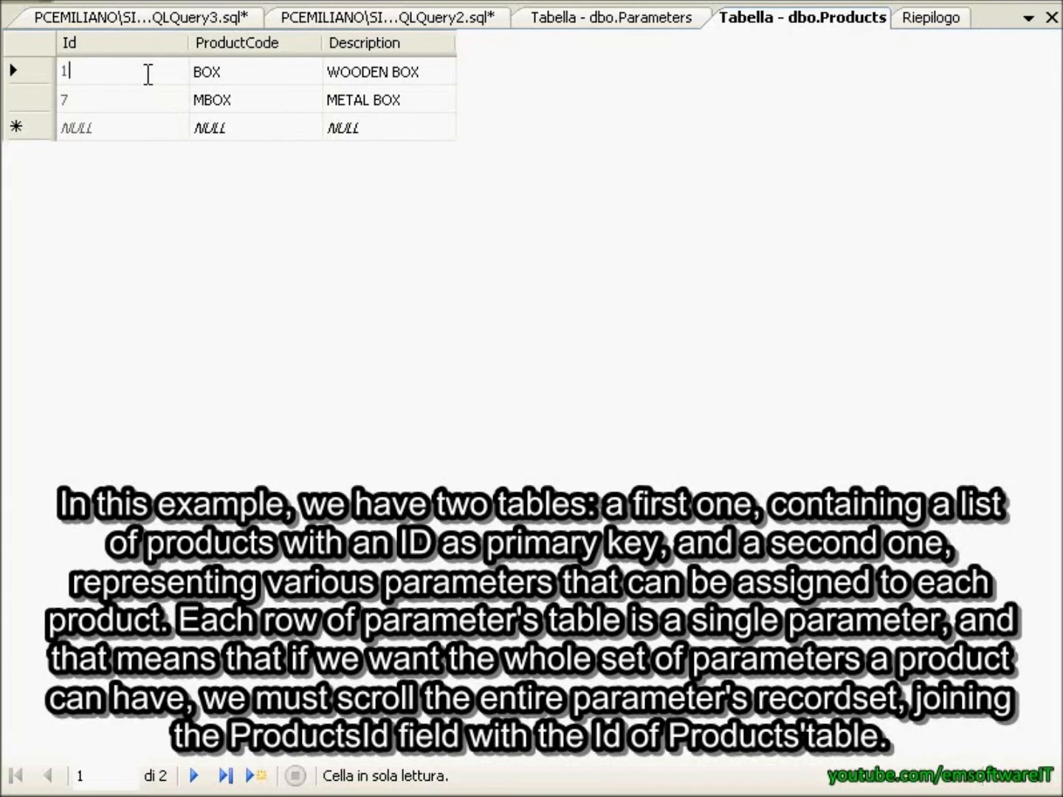
{"action": "mouse_move", "coordinate": [626, 17]}
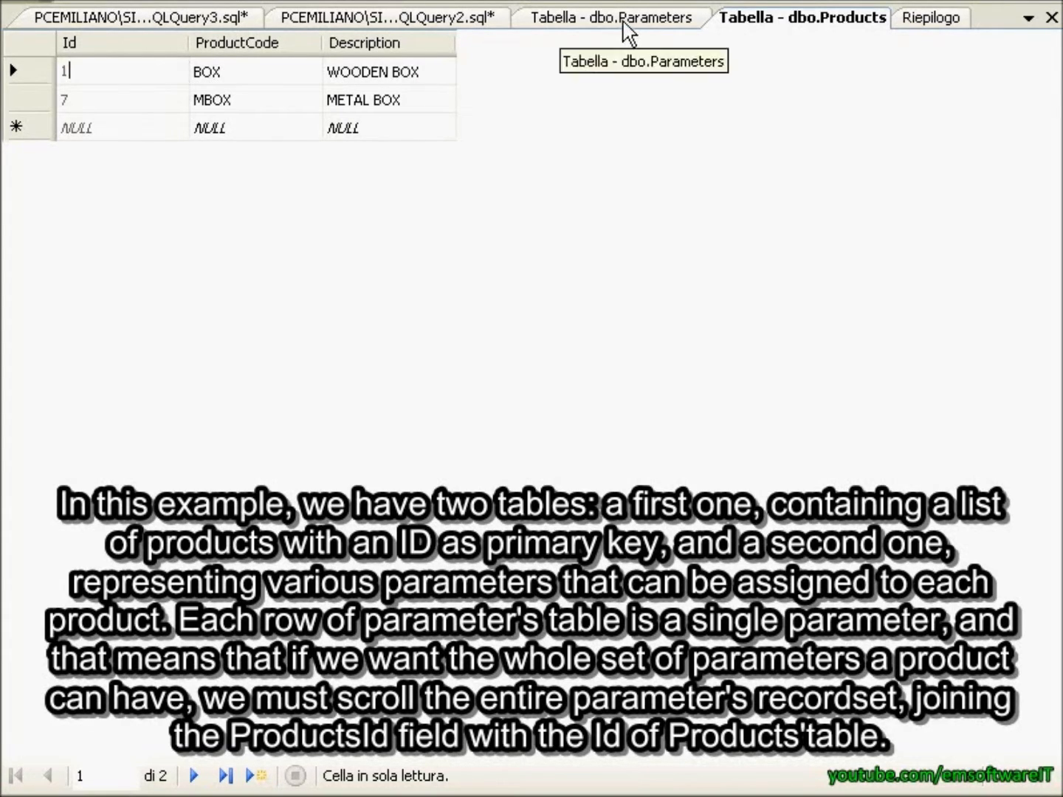
- Review the Parameters and Products rows, then select INNER JOIN in the Products–Parameters p1 query
{"action": "left_click", "coordinate": [610, 17]}
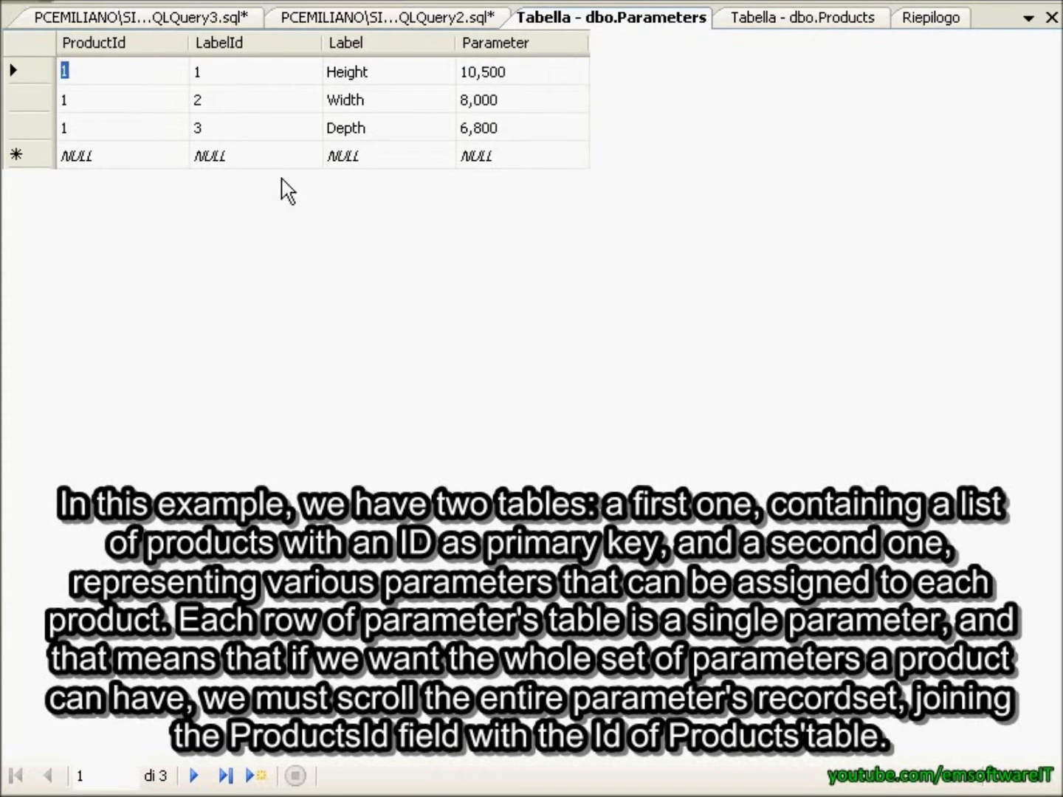
{"action": "mouse_move", "coordinate": [184, 173]}
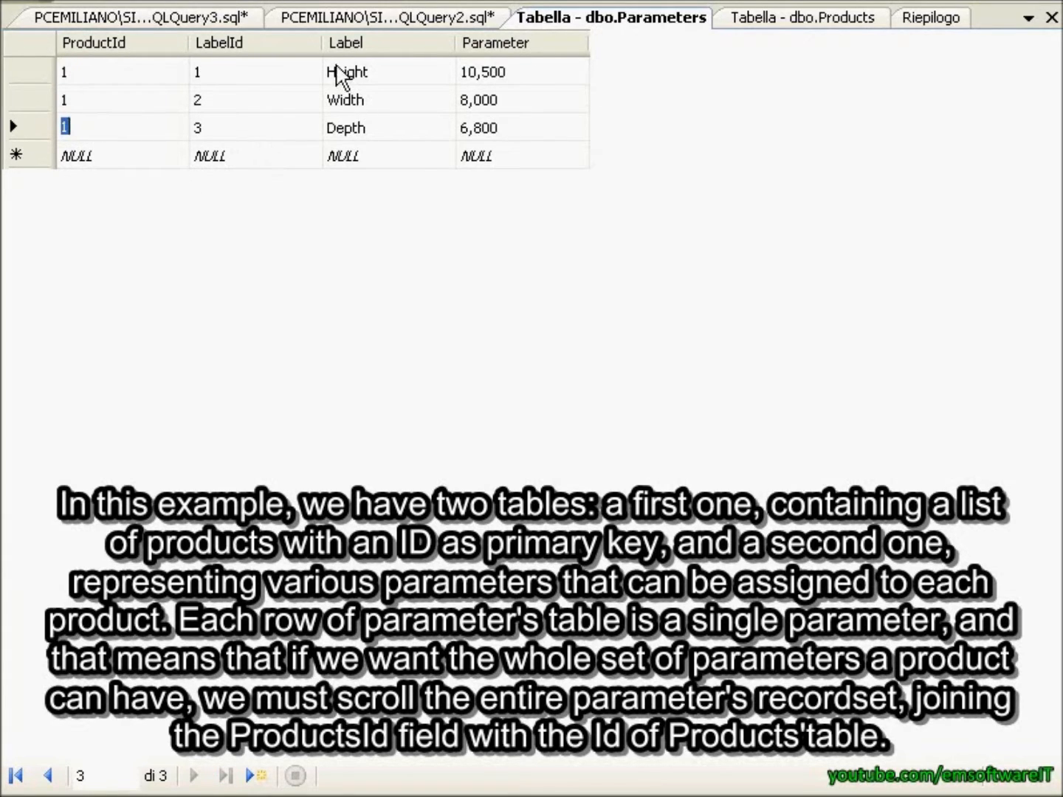
{"action": "double_click", "coordinate": [346, 99]}
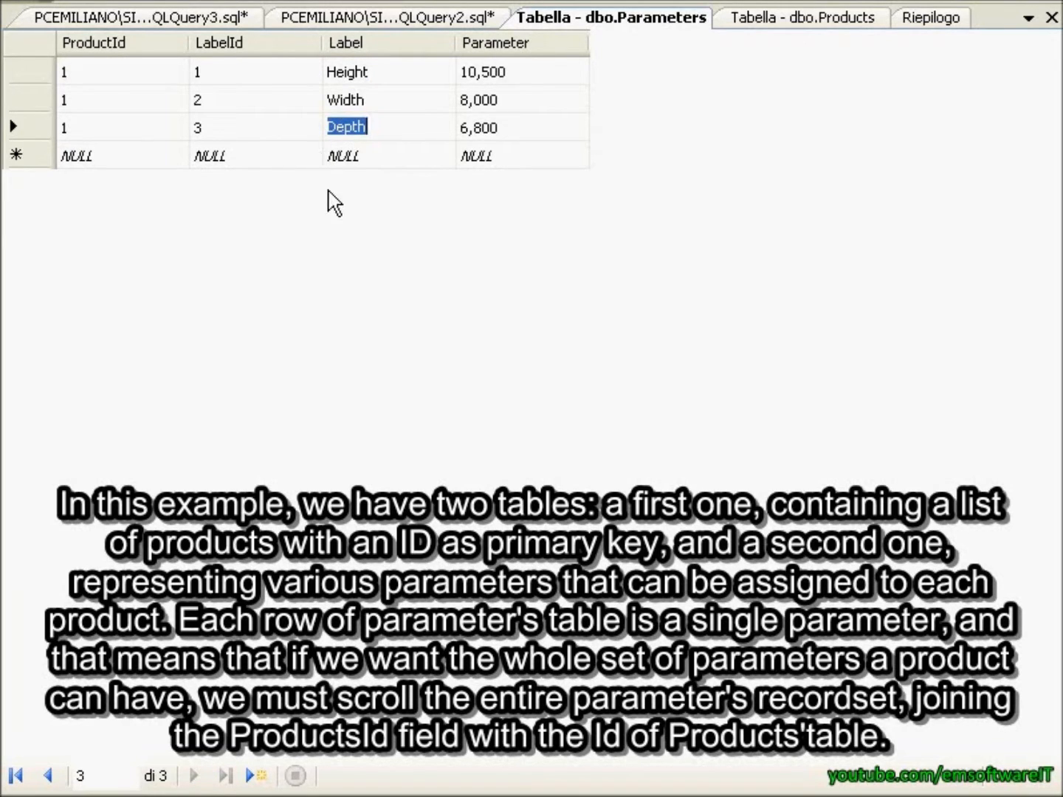
{"action": "mouse_move", "coordinate": [312, 105]}
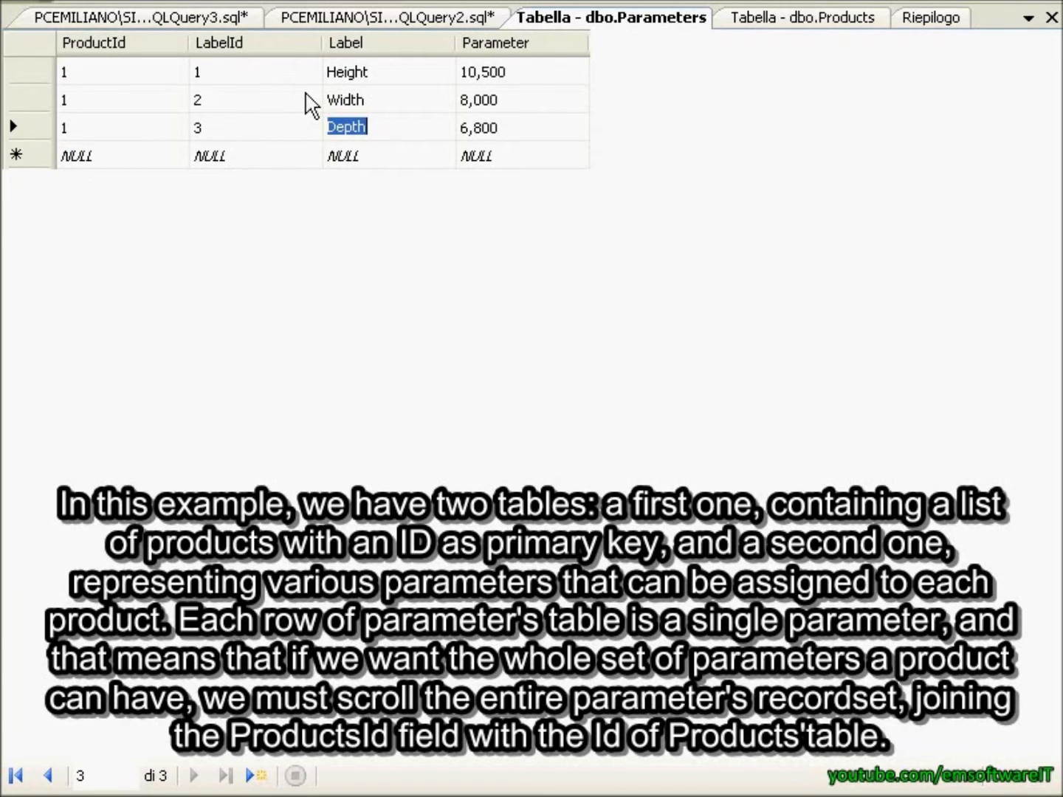
{"action": "mouse_move", "coordinate": [265, 147]}
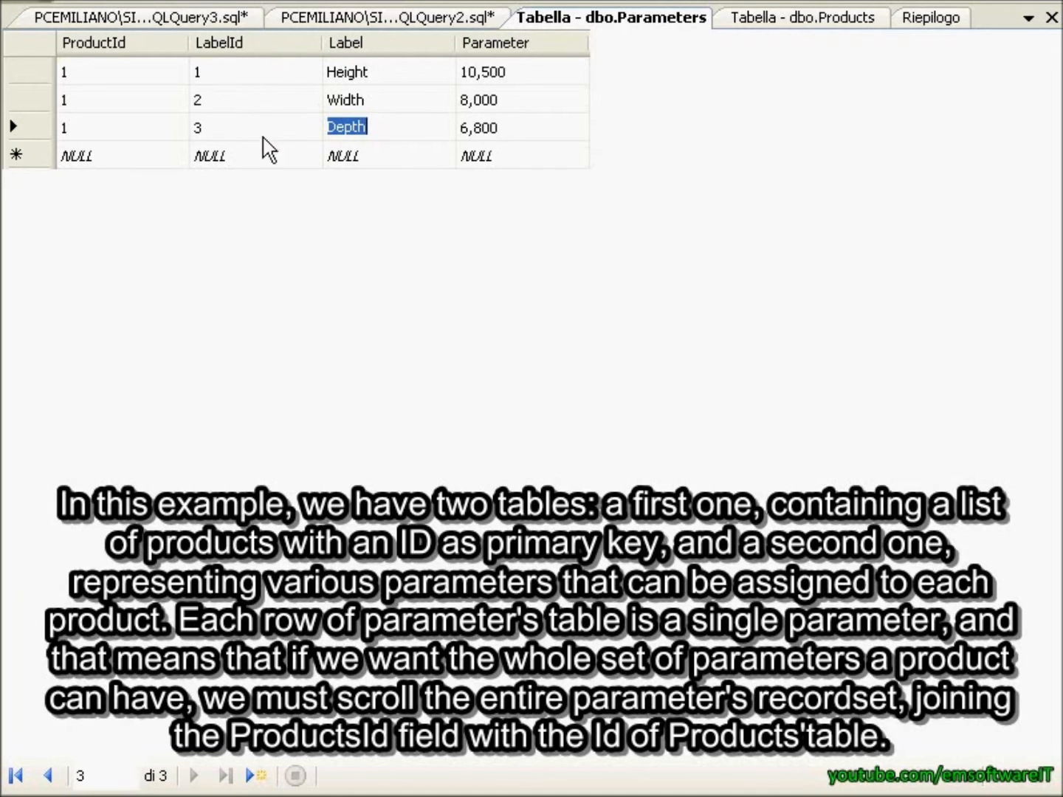
{"action": "mouse_move", "coordinate": [200, 122]}
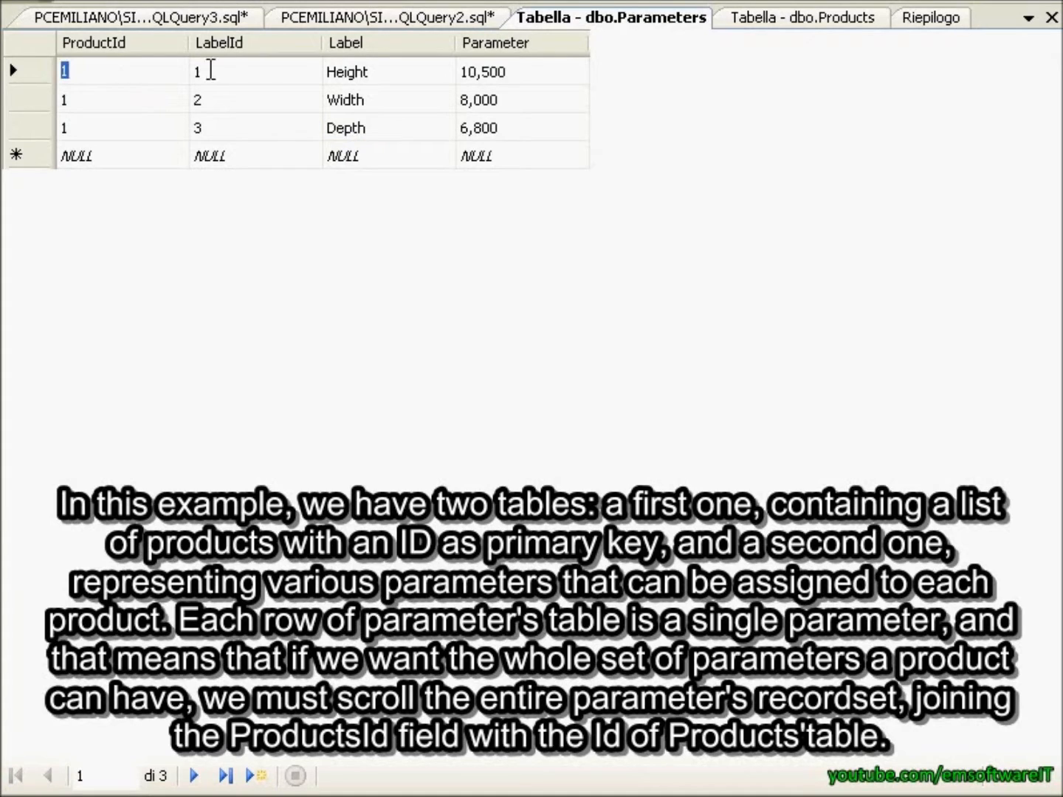
{"action": "left_click", "coordinate": [801, 17]}
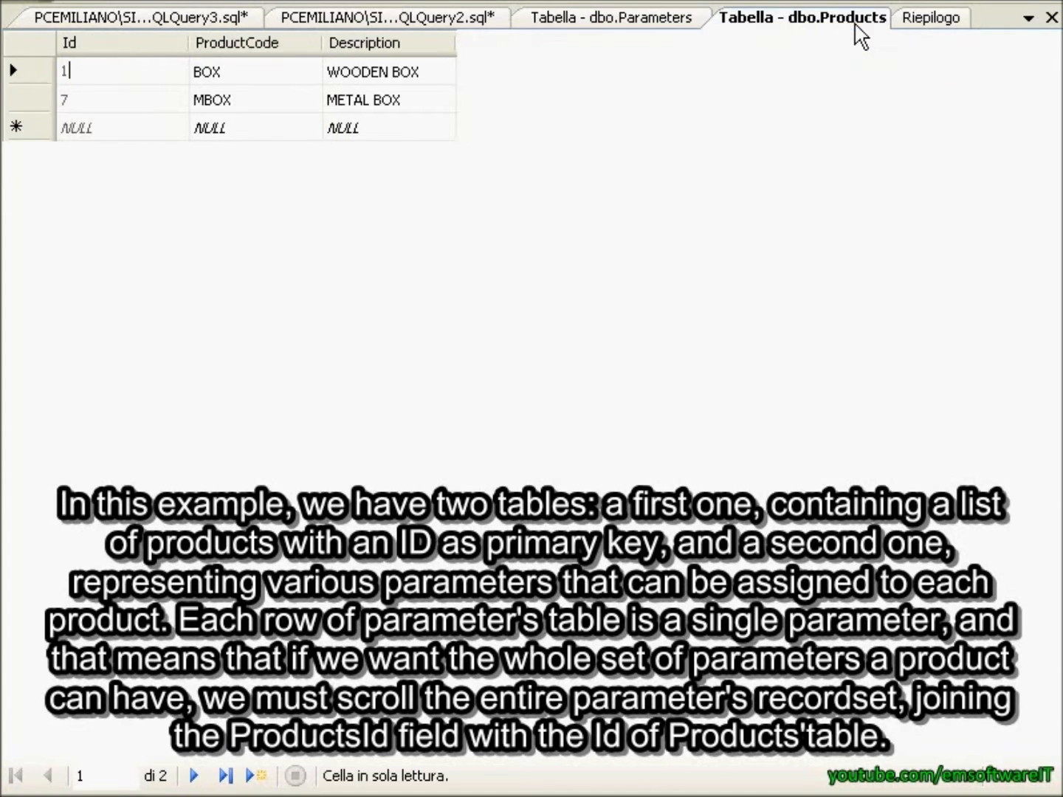
{"action": "mouse_move", "coordinate": [89, 84]}
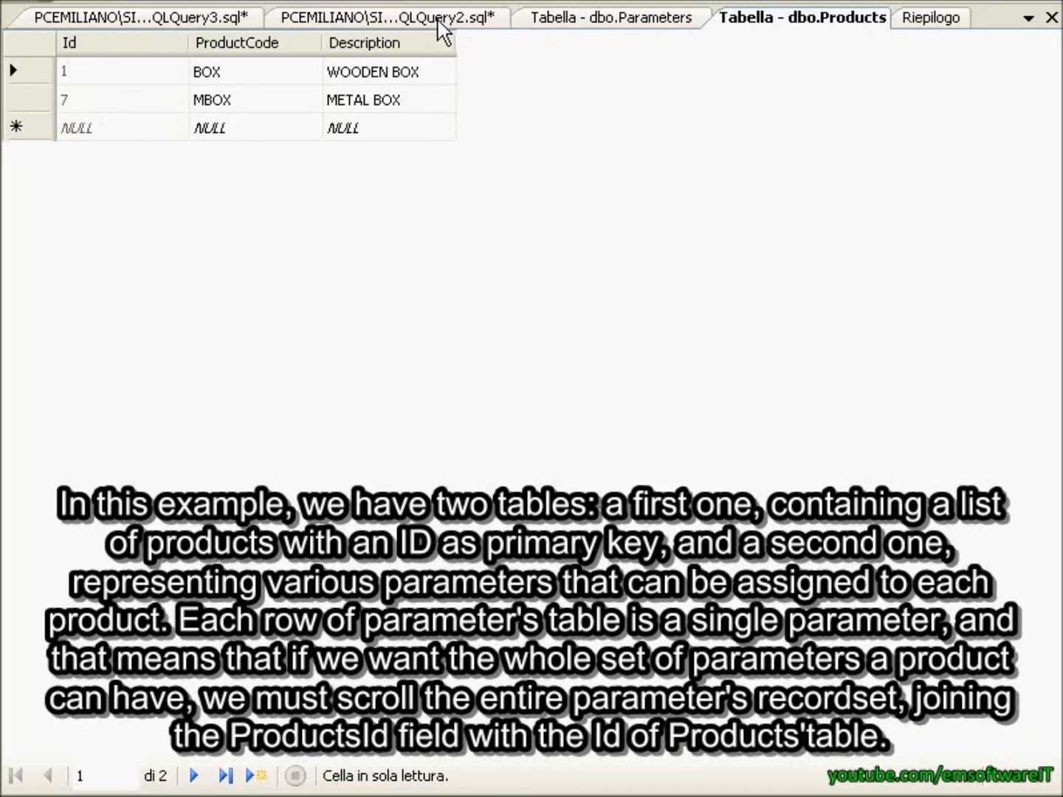
{"action": "left_click", "coordinate": [385, 17]}
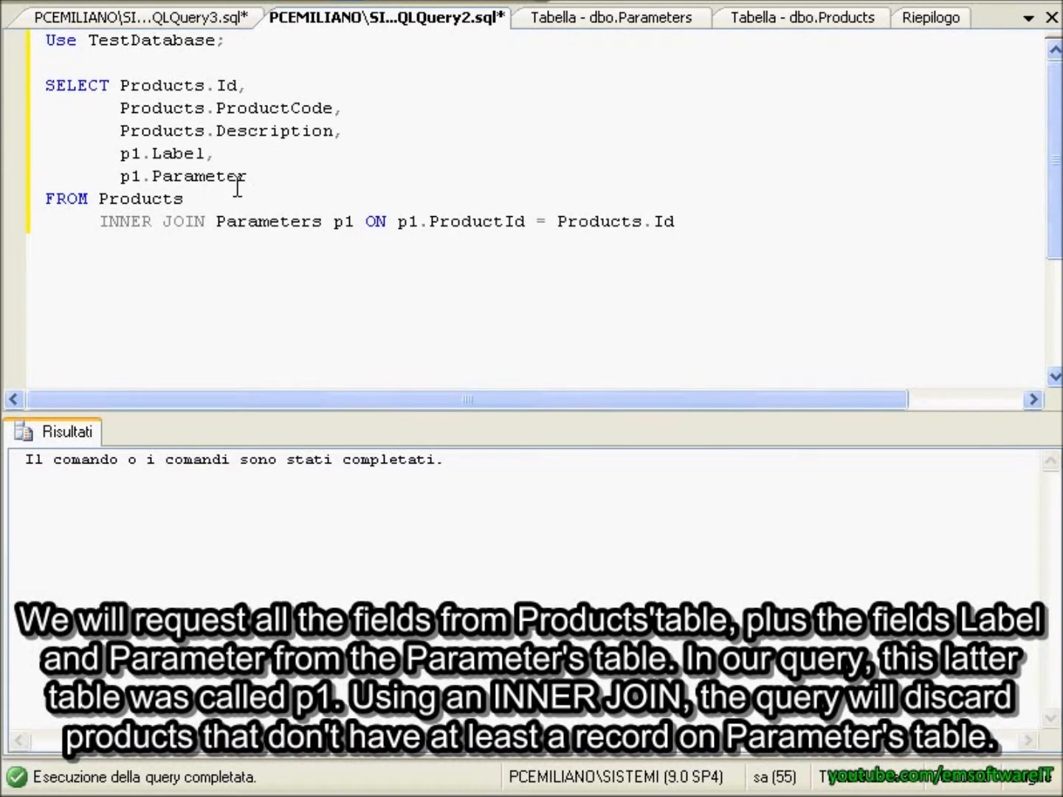
{"action": "mouse_move", "coordinate": [301, 84]}
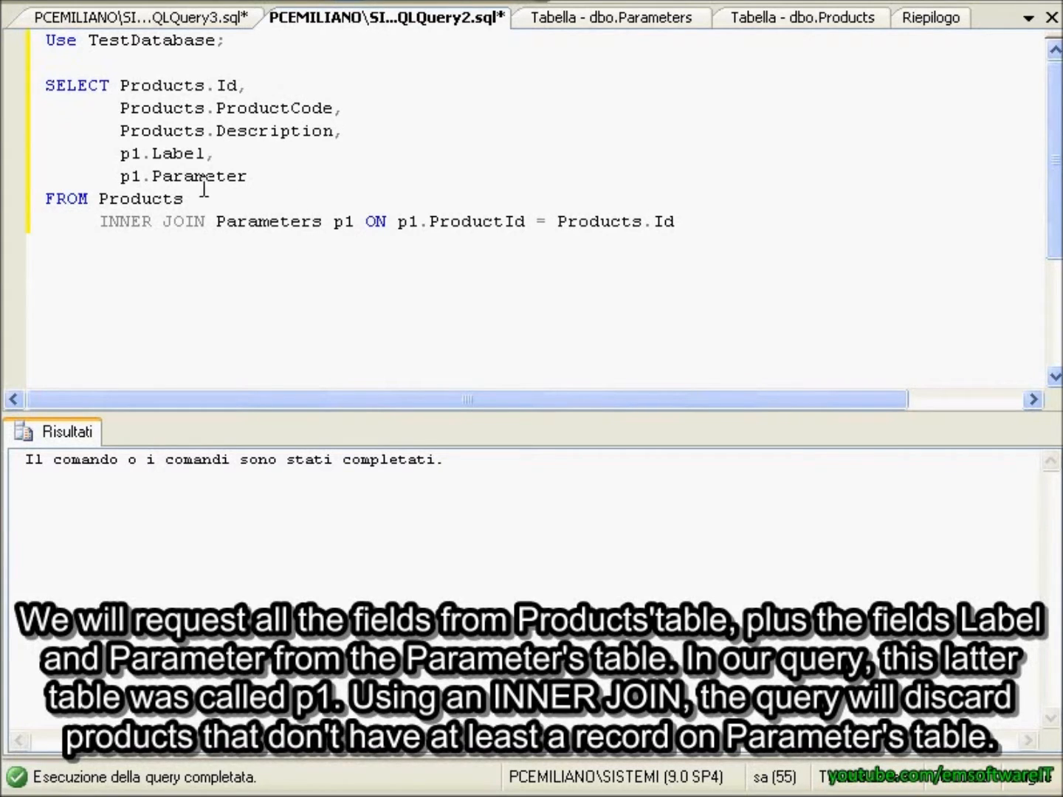
{"action": "double_click", "coordinate": [342, 221]}
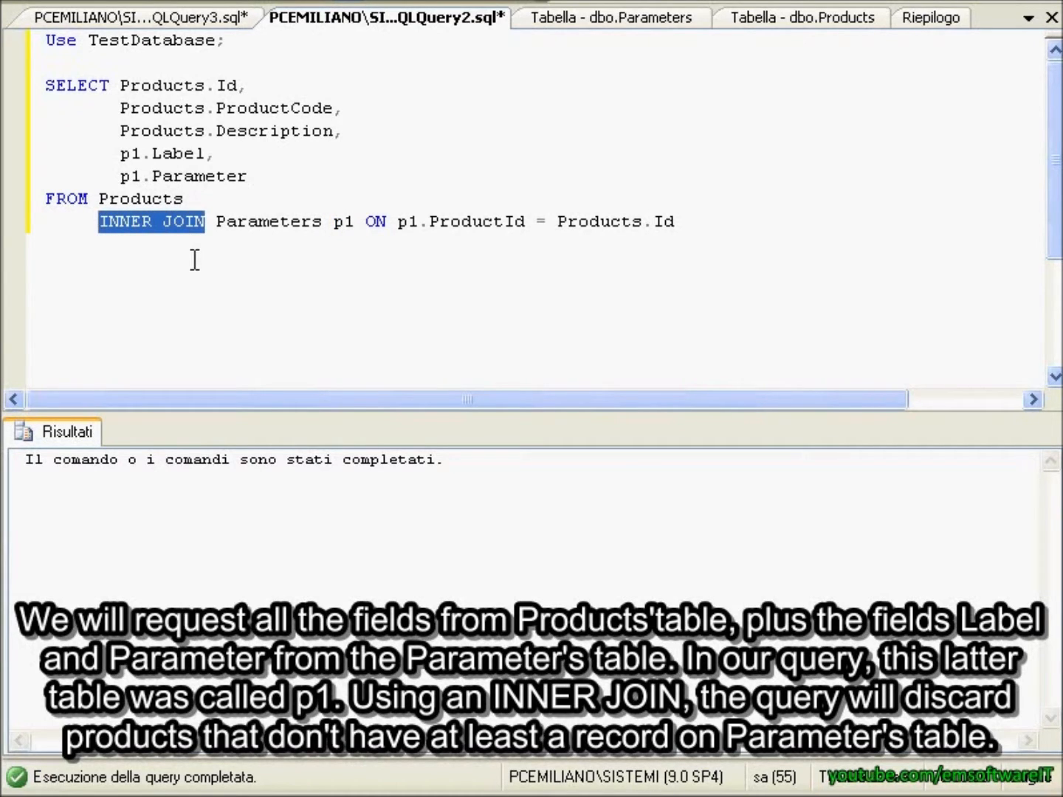
{"action": "mouse_move", "coordinate": [356, 246]}
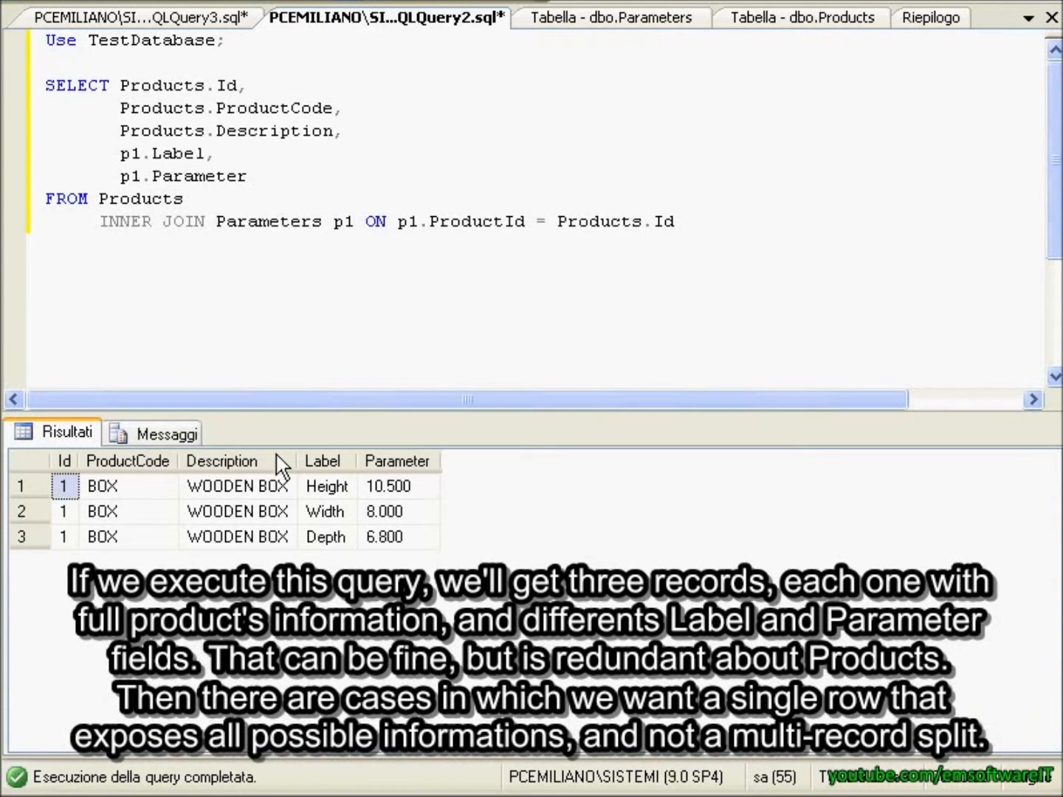
{"action": "mouse_move", "coordinate": [377, 242]}
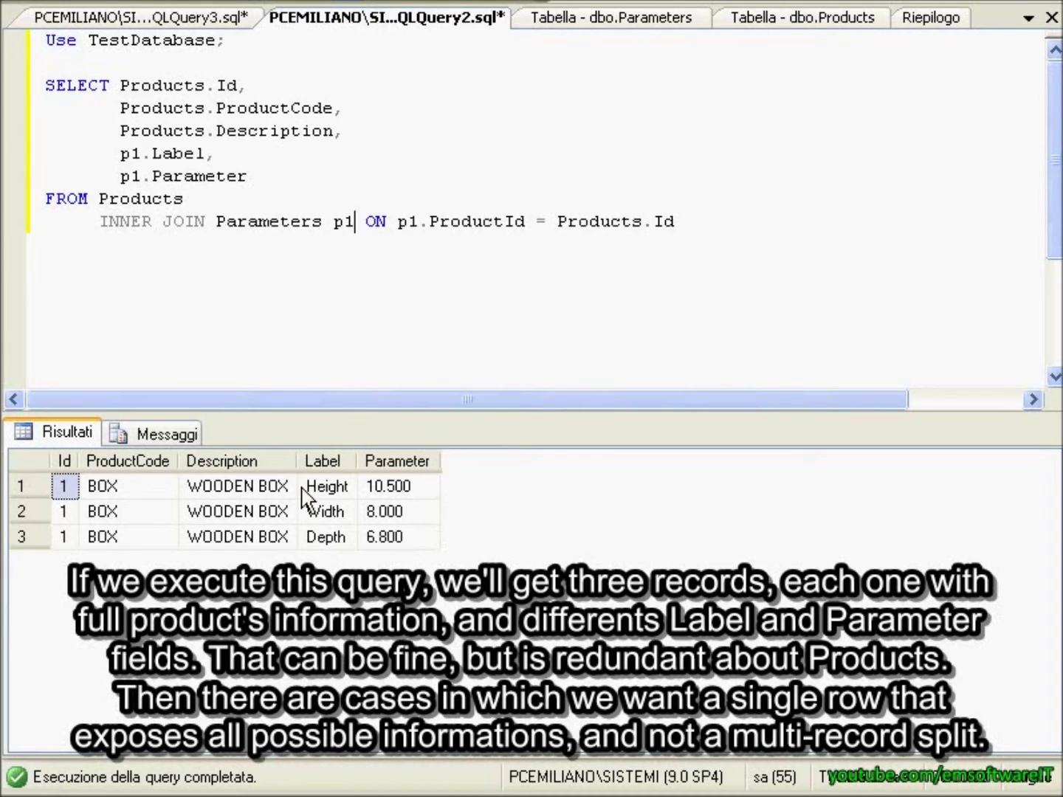
{"action": "mouse_move", "coordinate": [406, 328]}
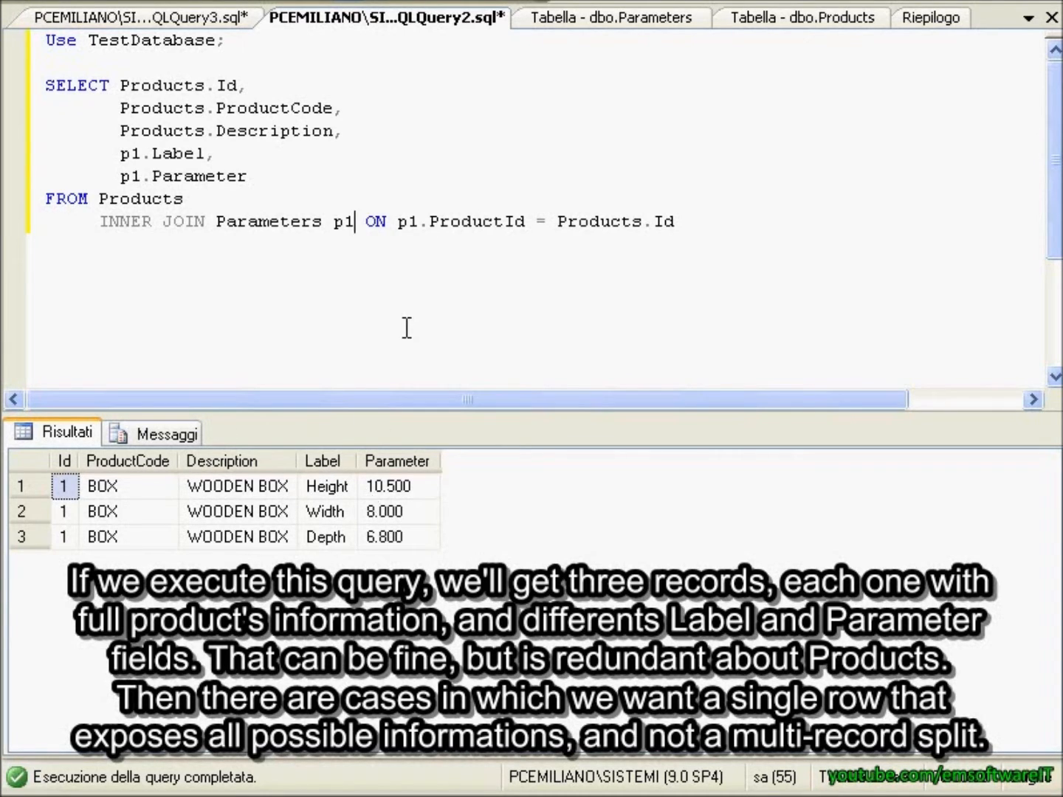
{"action": "mouse_move", "coordinate": [394, 309]}
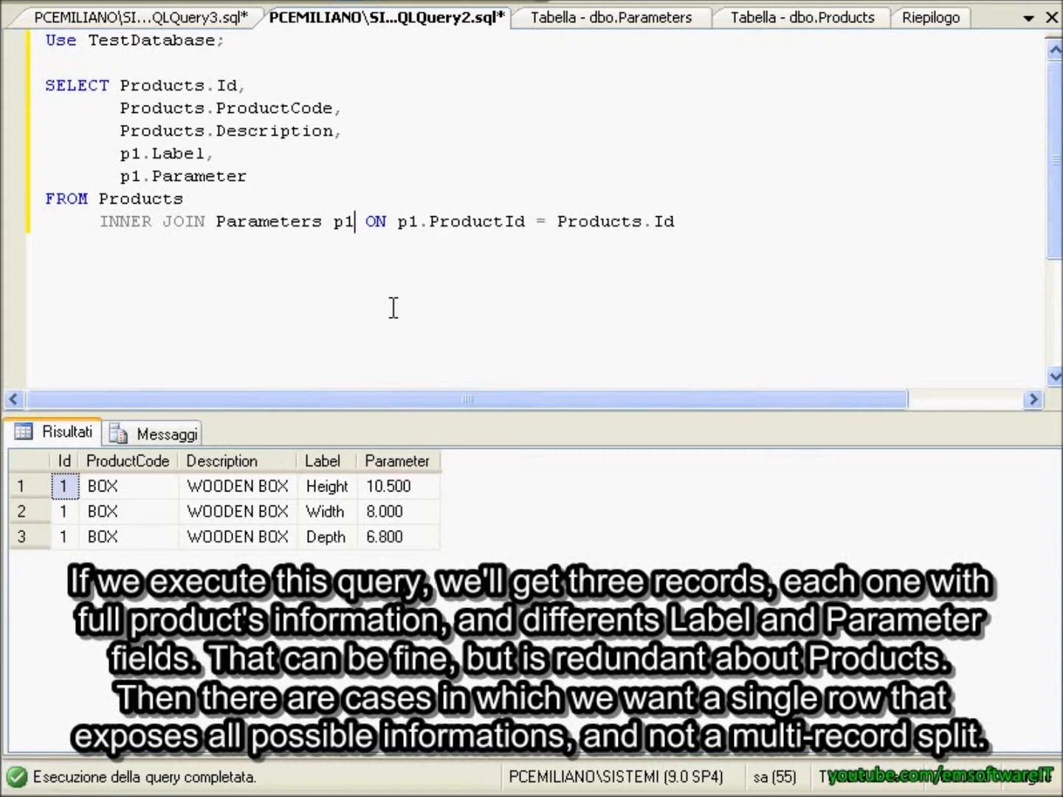
{"action": "mouse_move", "coordinate": [325, 271]}
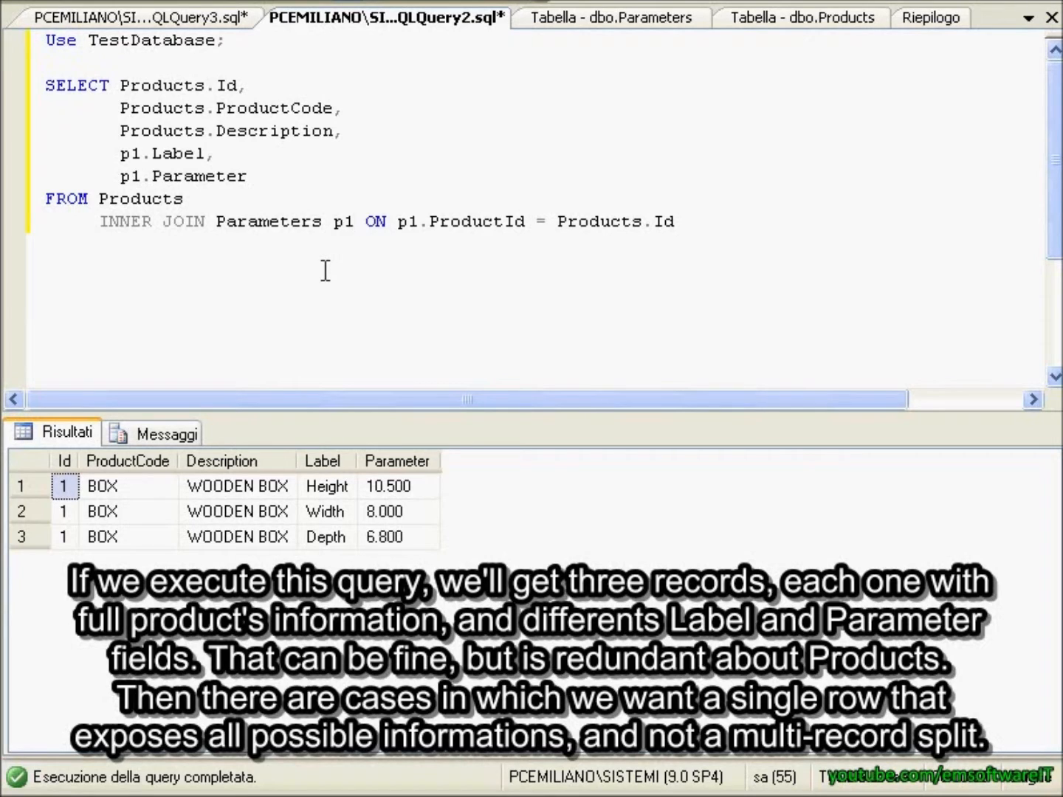
{"action": "mouse_move", "coordinate": [574, 469]}
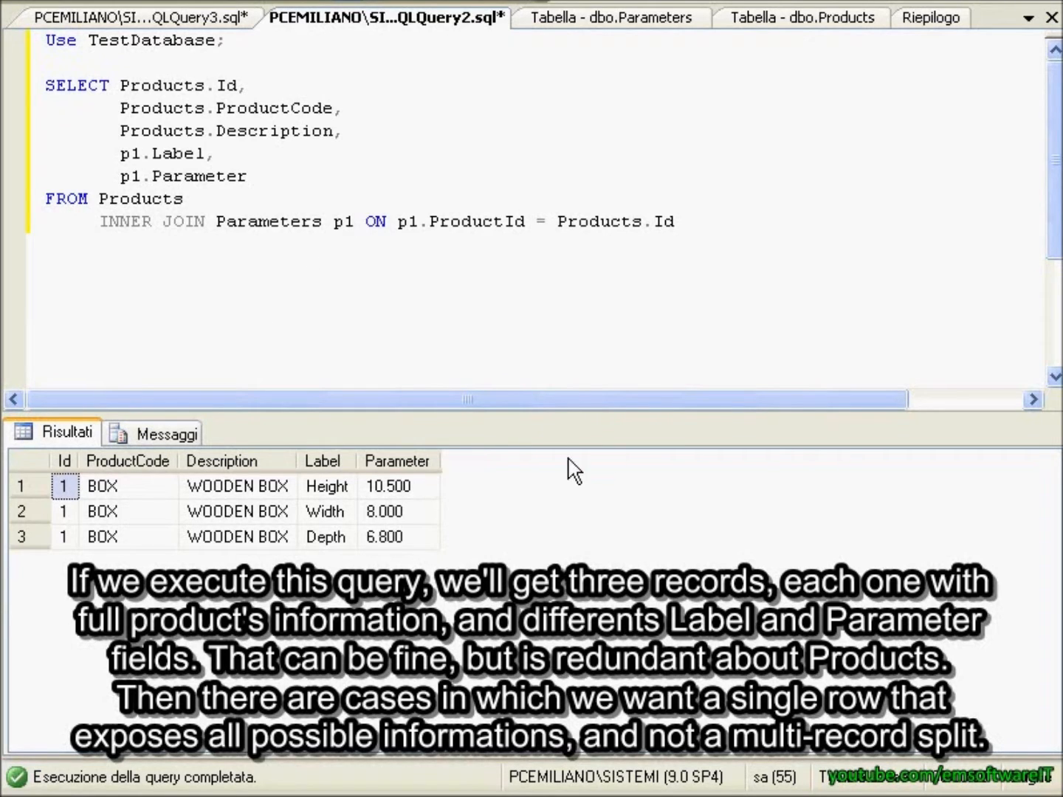
{"action": "mouse_move", "coordinate": [542, 449]}
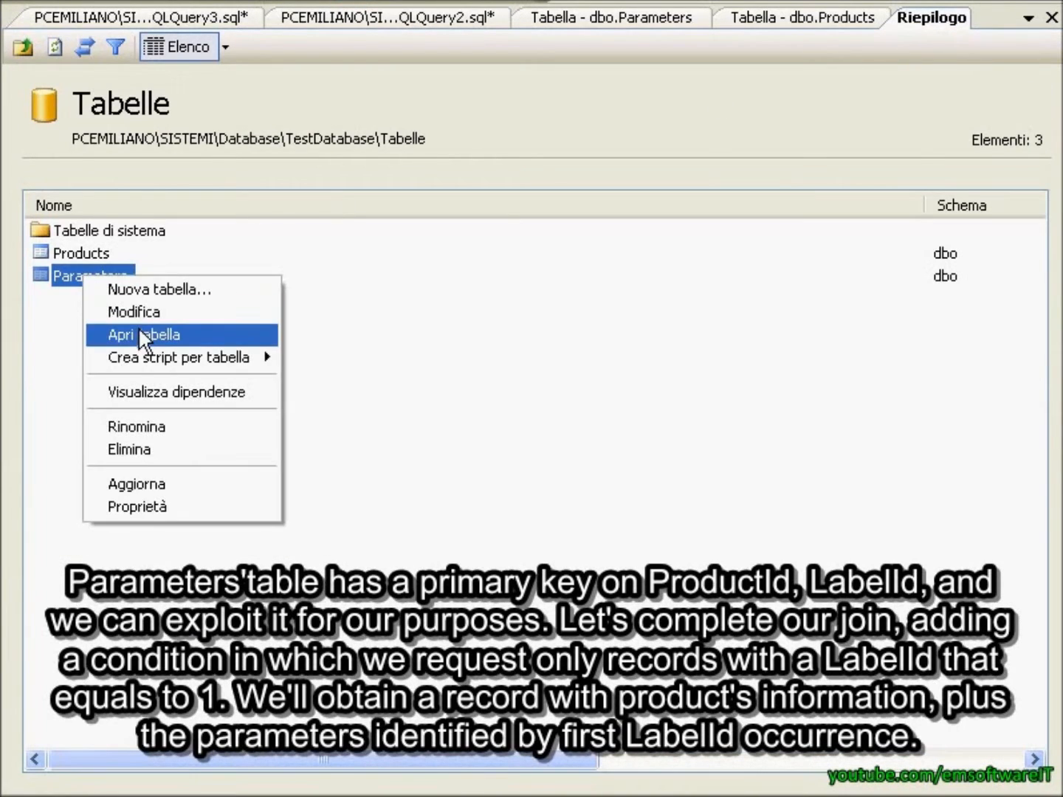
- Inspect the Parameters design's ProductId and LabelId primary key, then return to the join query
{"action": "left_click", "coordinate": [144, 334]}
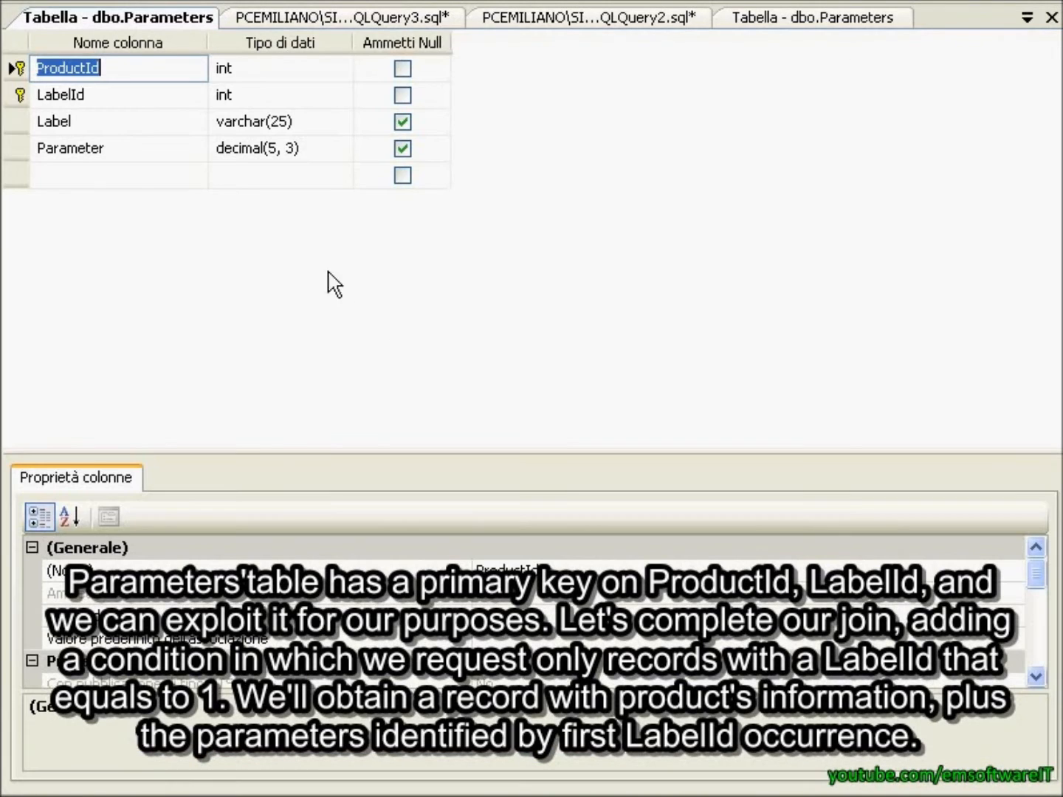
{"action": "mouse_move", "coordinate": [37, 87]}
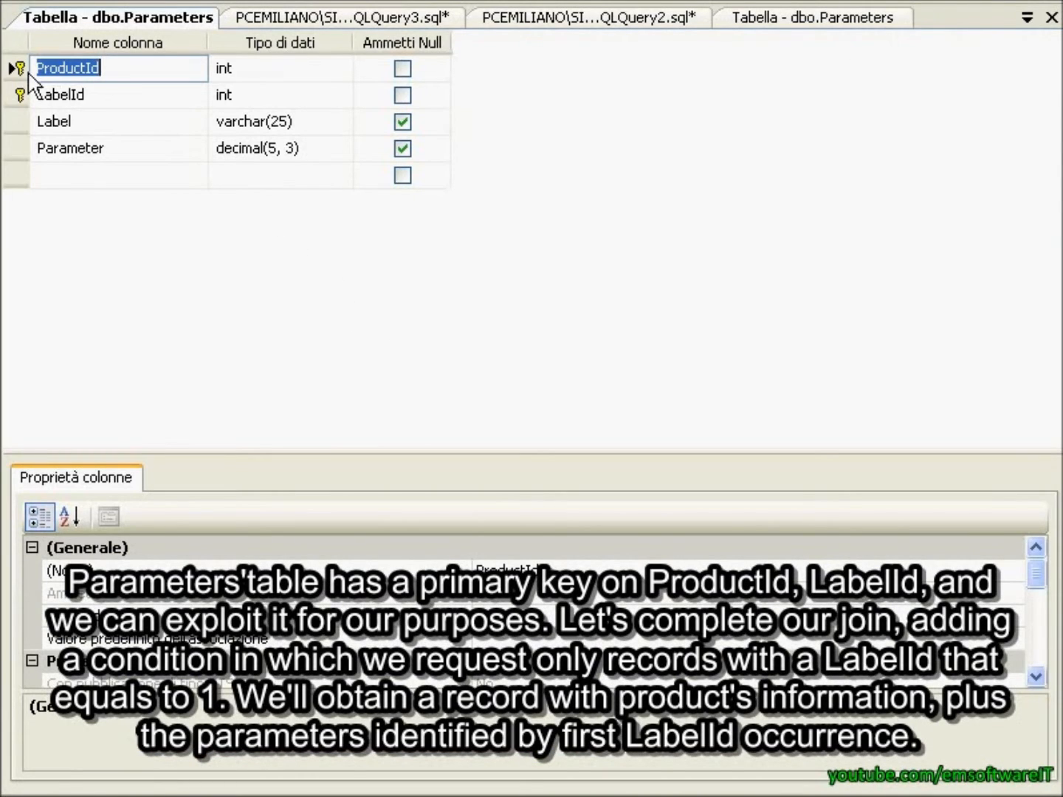
{"action": "mouse_move", "coordinate": [29, 111]}
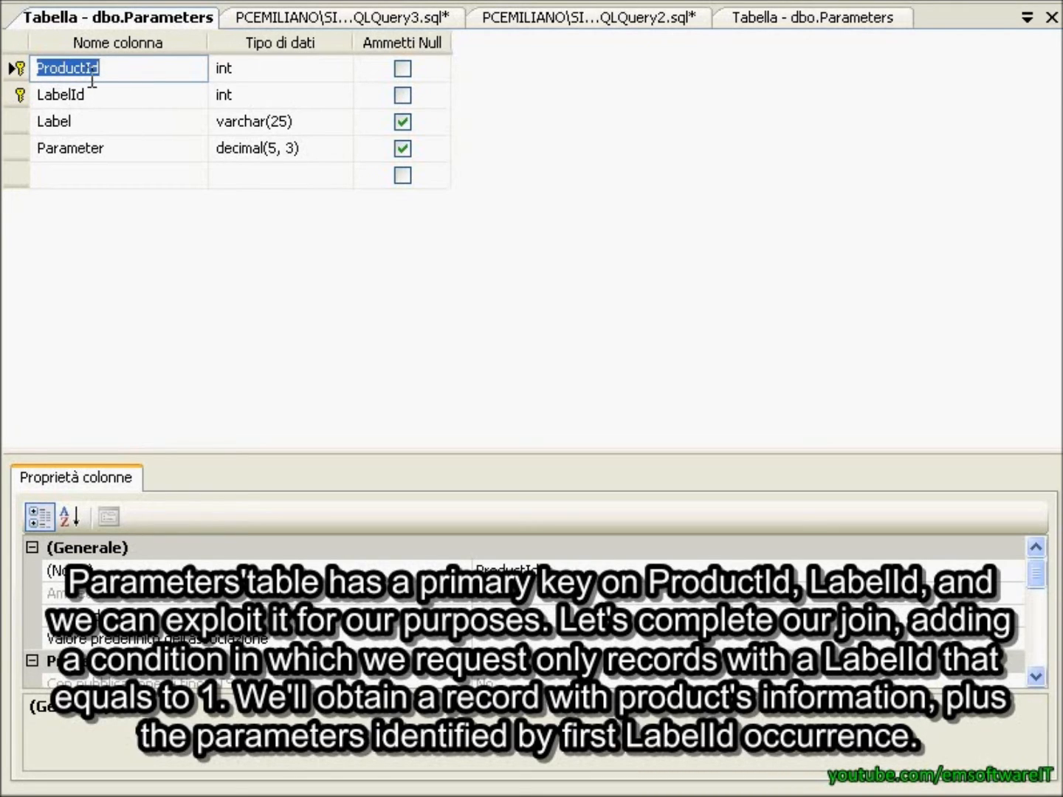
{"action": "mouse_move", "coordinate": [417, 207]}
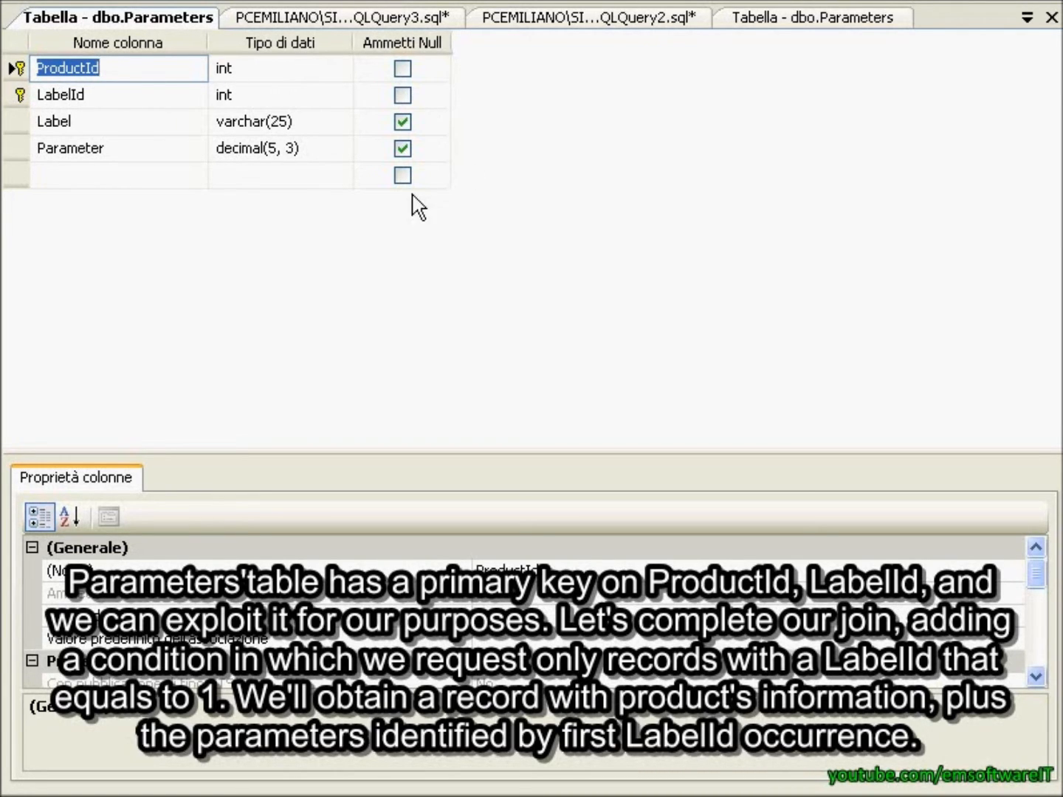
{"action": "left_click", "coordinate": [587, 17]}
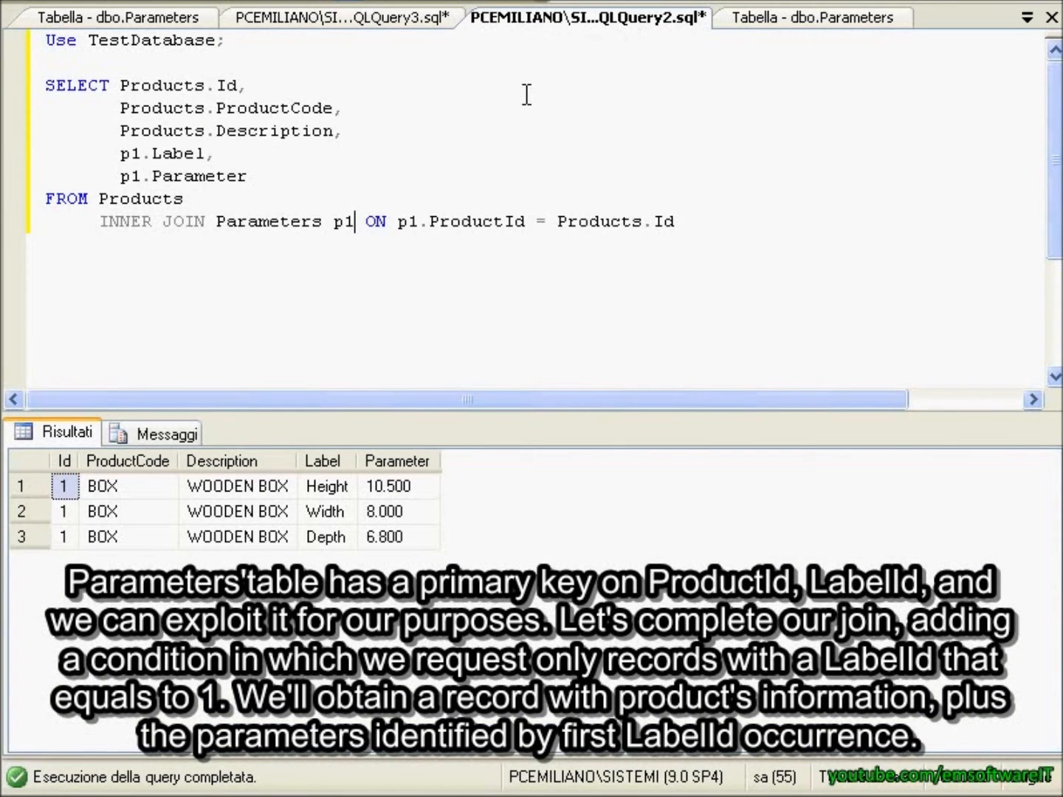
{"action": "mouse_move", "coordinate": [753, 222]}
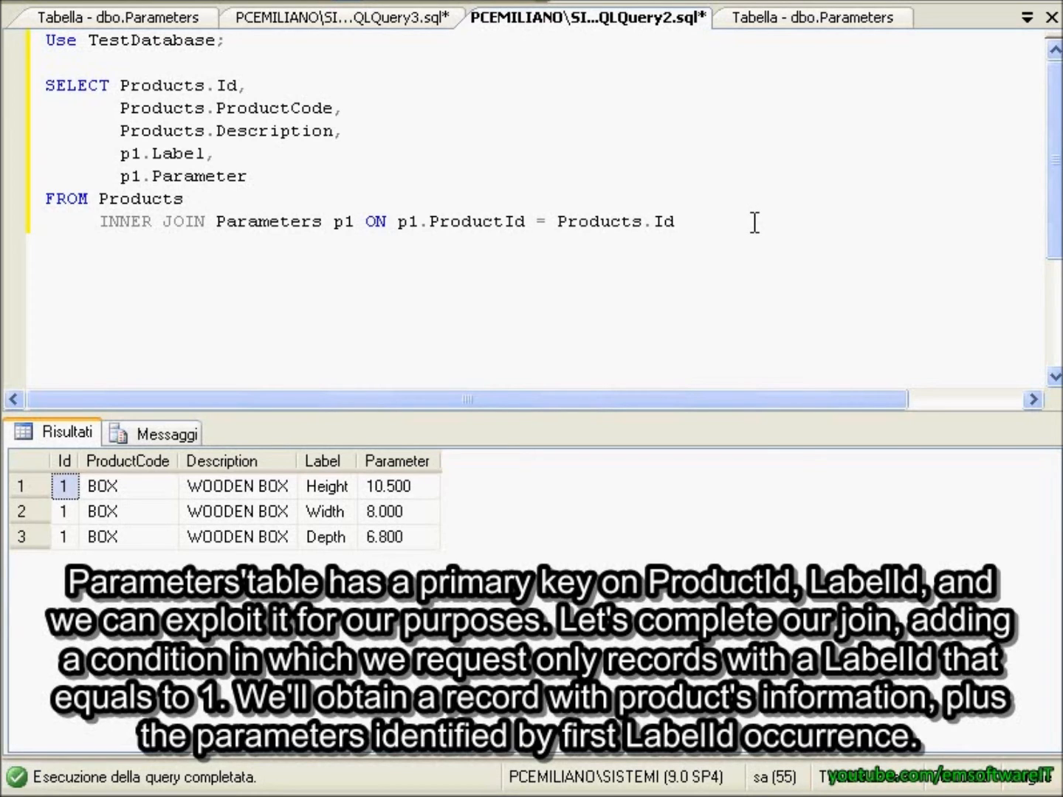
- Append 'AND p1.LabelId = 1' to the p1 join condition
{"action": "type", "text": "AND p1.LabelId = 1"}
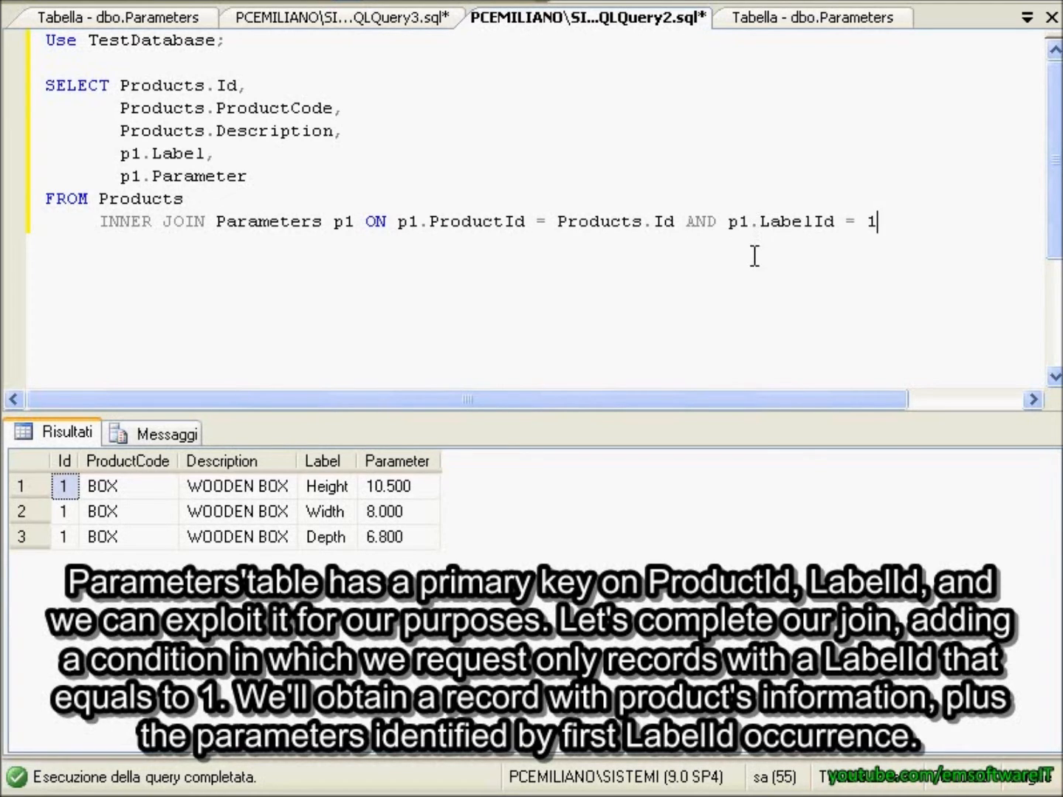
{"action": "mouse_move", "coordinate": [806, 288]}
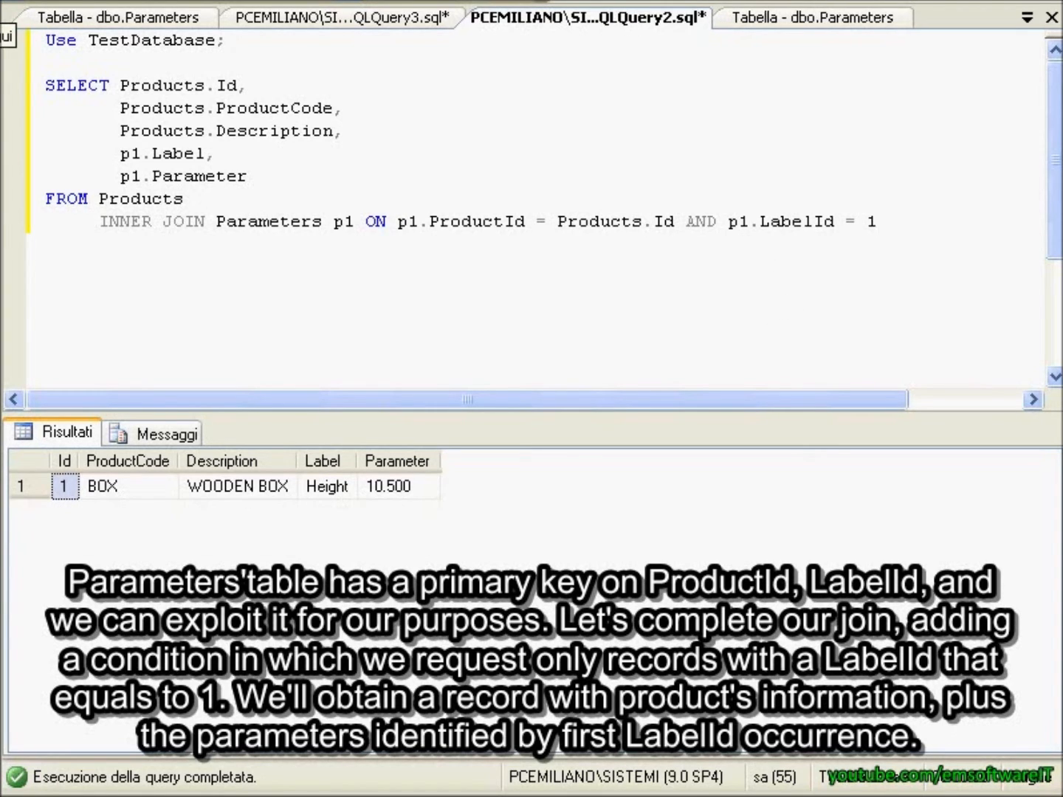
{"action": "mouse_move", "coordinate": [141, 509]}
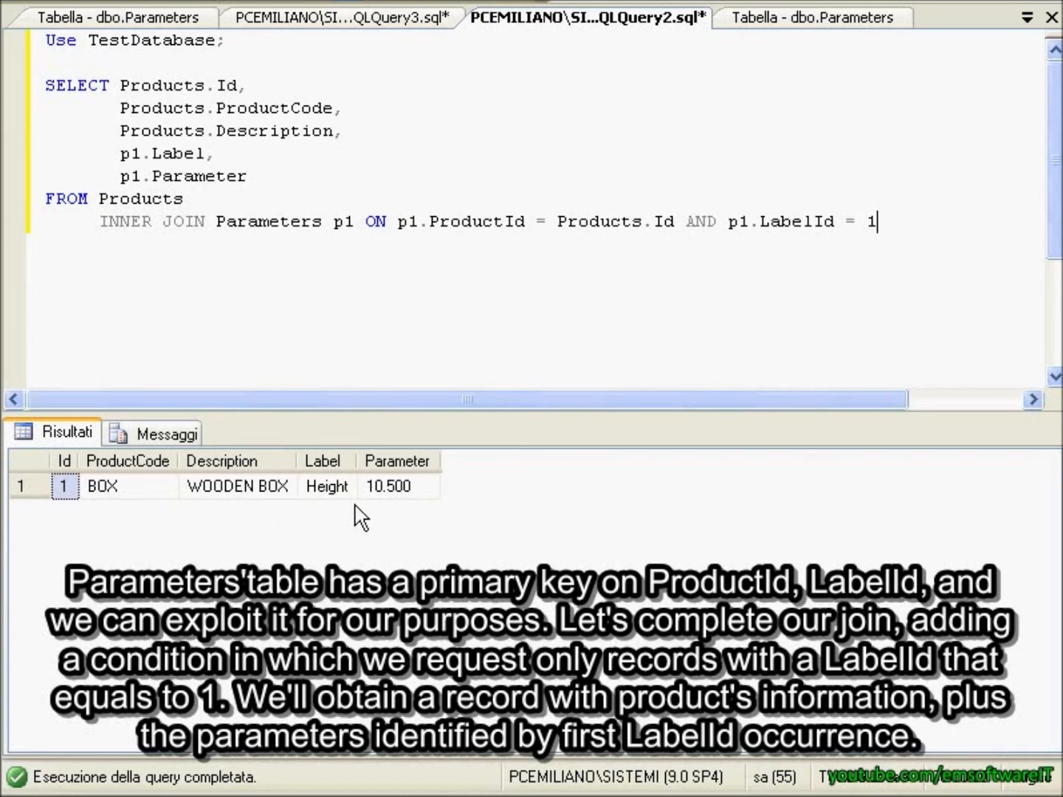
{"action": "mouse_move", "coordinate": [377, 483]}
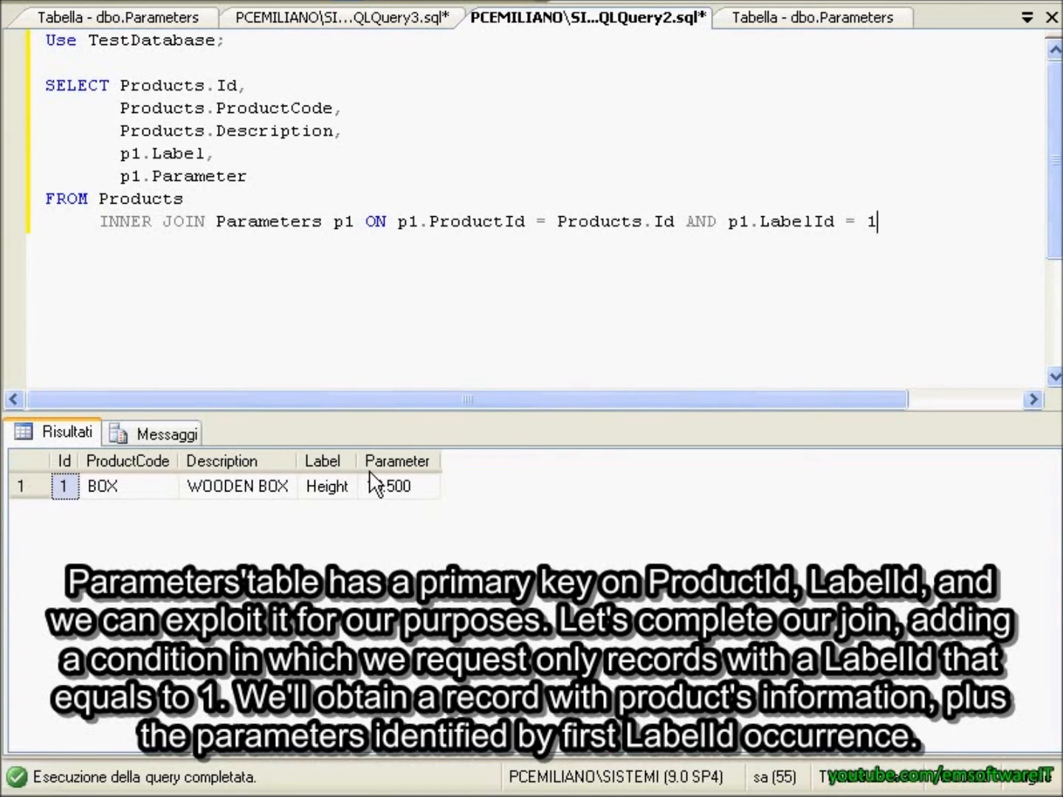
{"action": "mouse_move", "coordinate": [511, 253]}
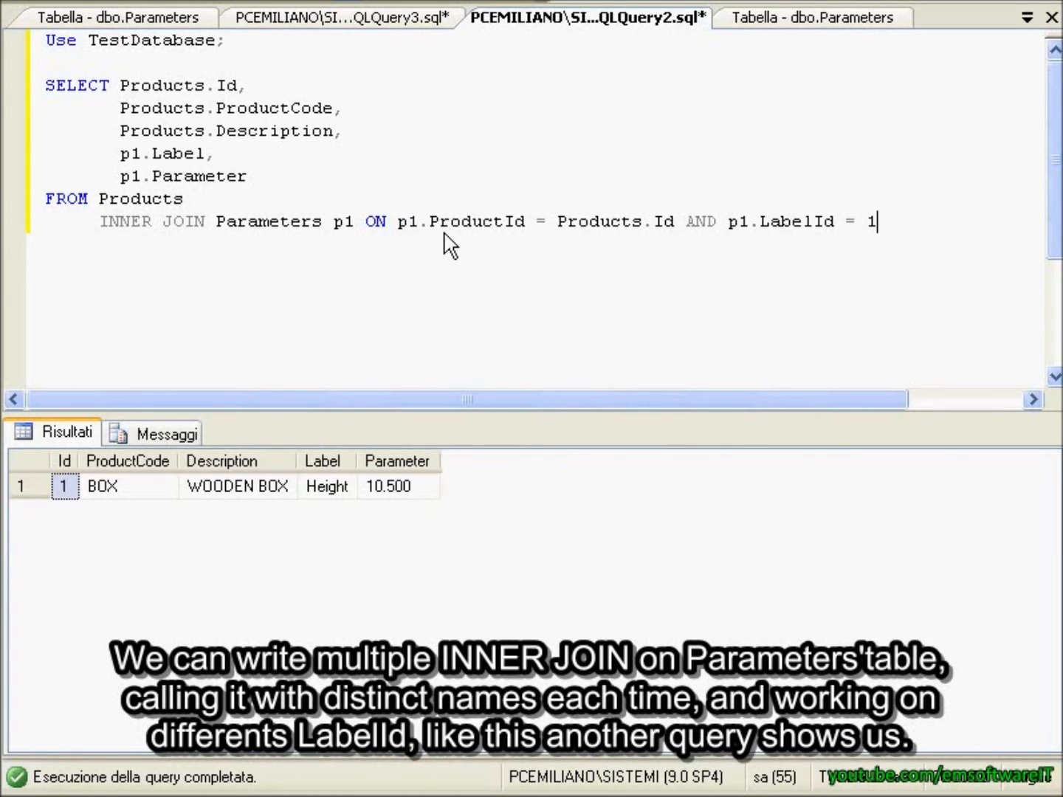
{"action": "mouse_move", "coordinate": [464, 222]}
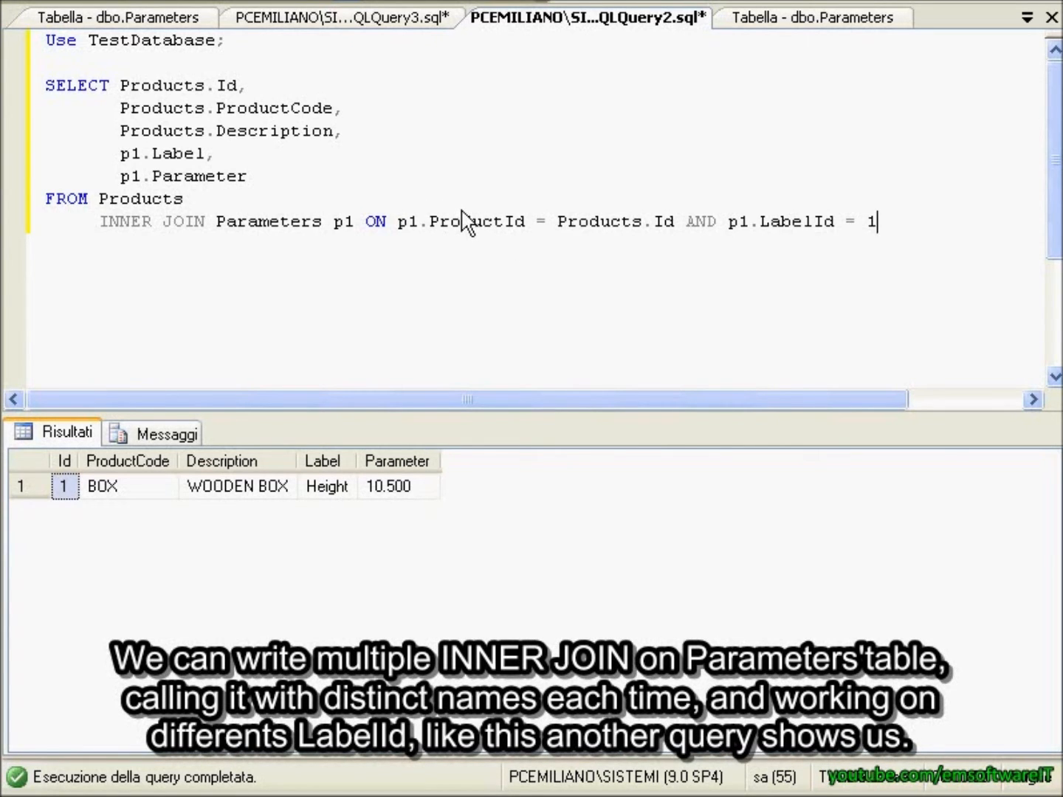
{"action": "mouse_move", "coordinate": [417, 125]}
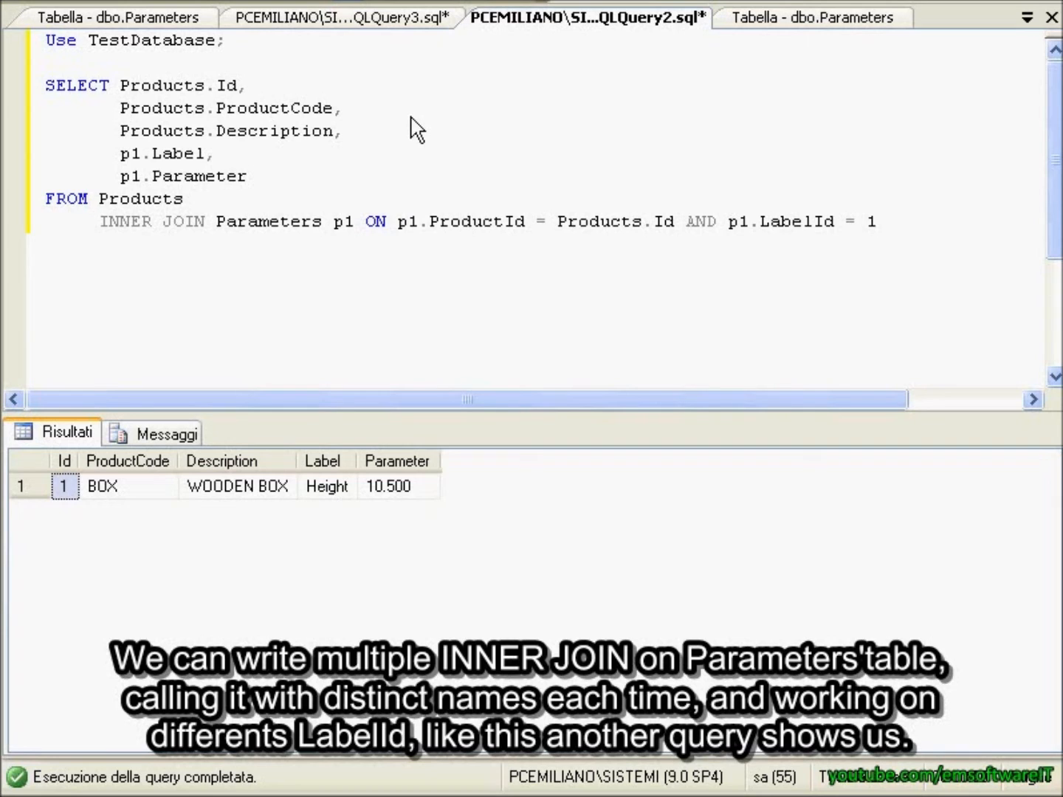
{"action": "mouse_move", "coordinate": [338, 17]}
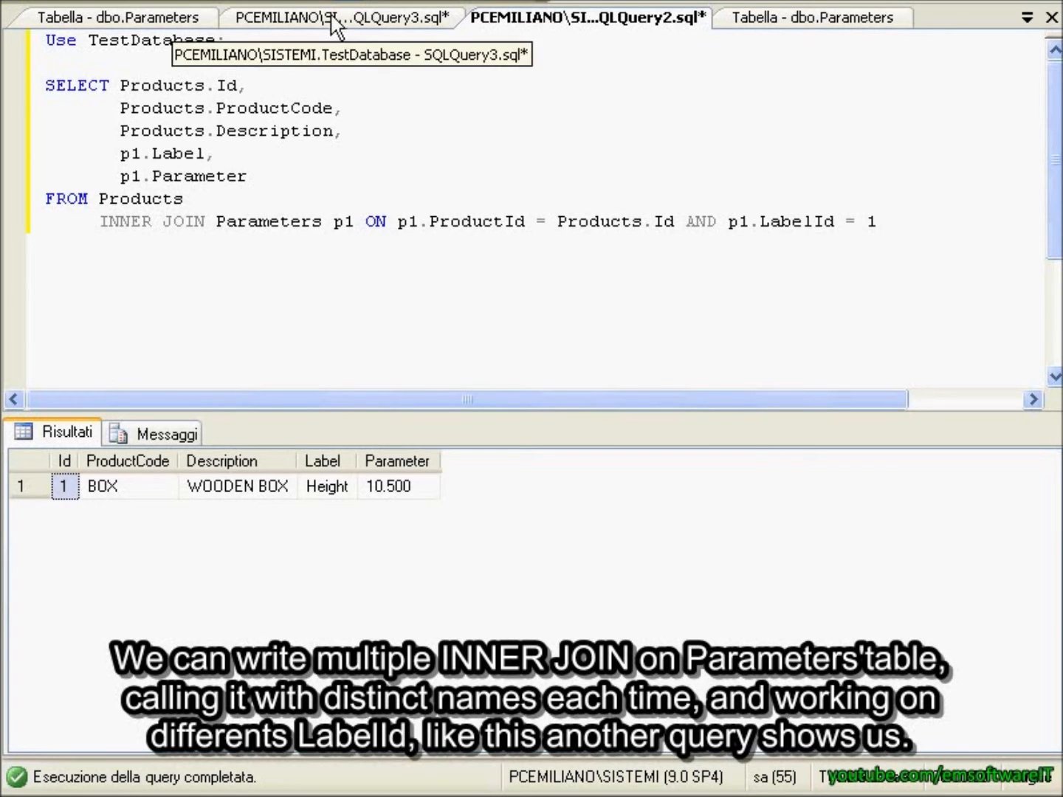
- Show the query joining Parameters as p1, p2 and p3 for LabelId 1, 2 and 3
{"action": "left_click", "coordinate": [340, 17]}
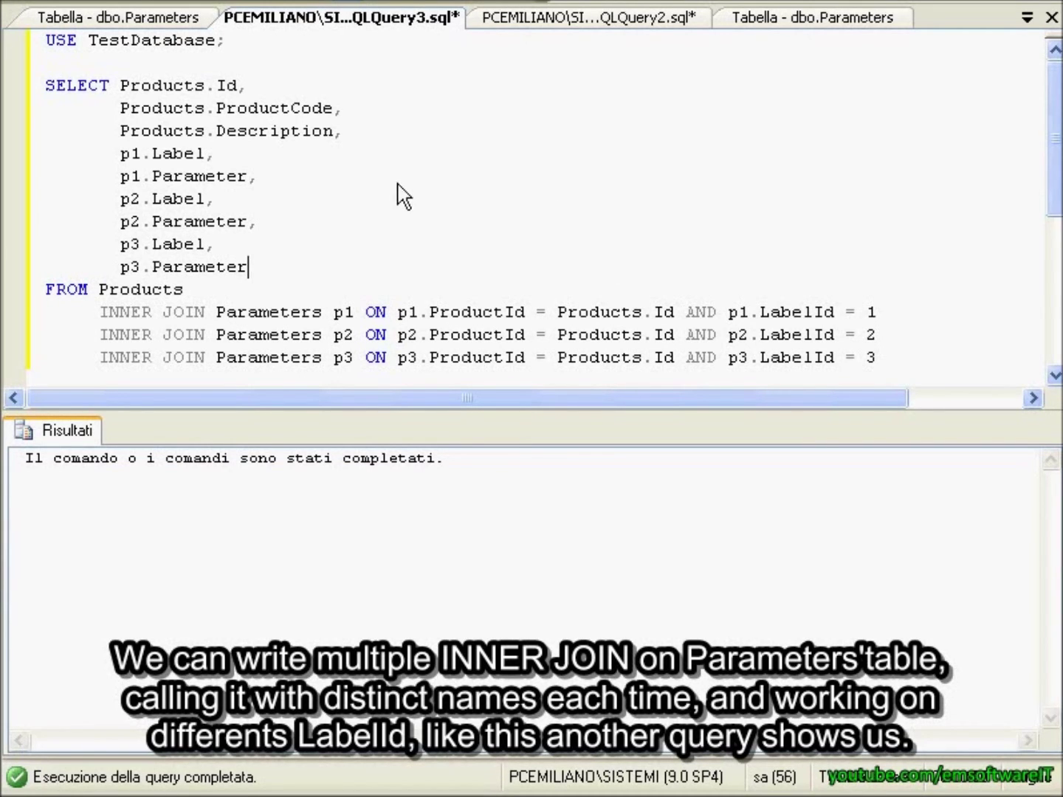
{"action": "mouse_move", "coordinate": [273, 317]}
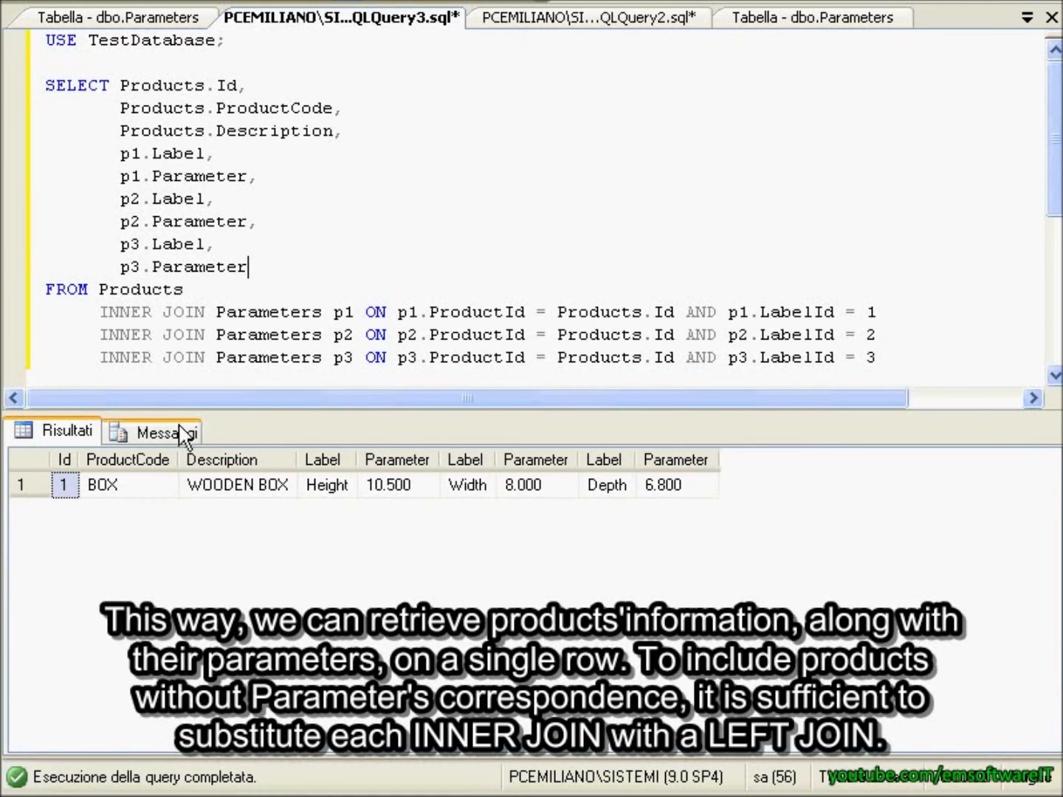
{"action": "mouse_move", "coordinate": [338, 569]}
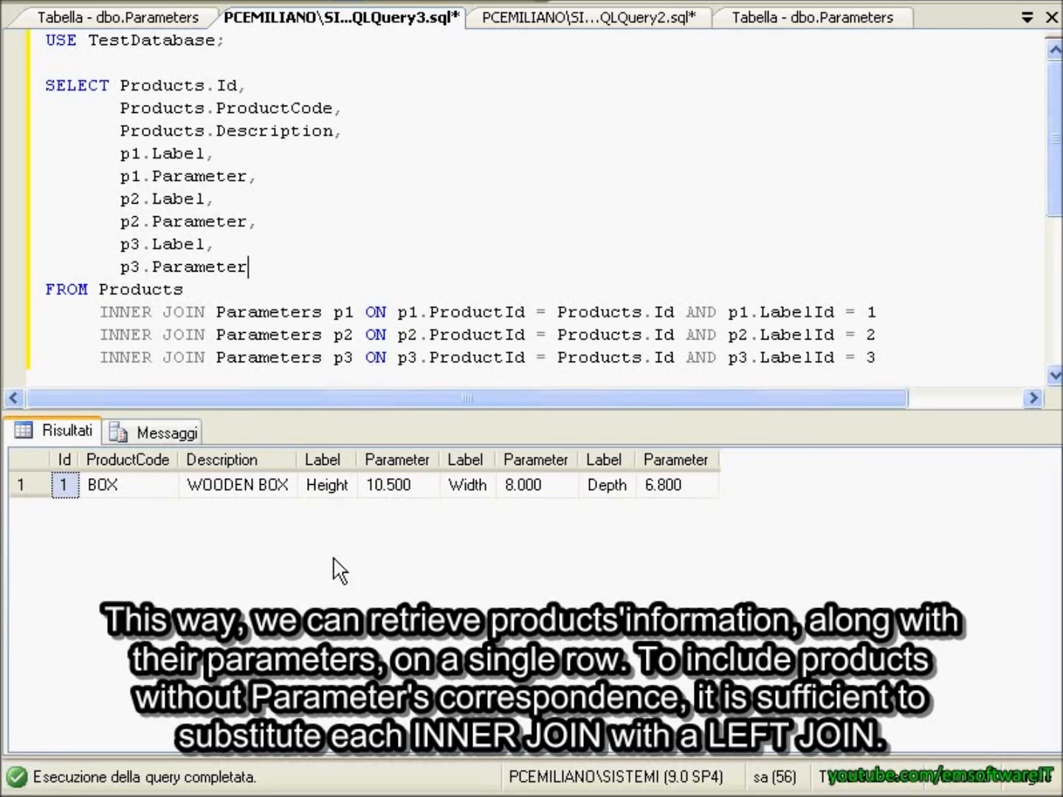
{"action": "mouse_move", "coordinate": [967, 537]}
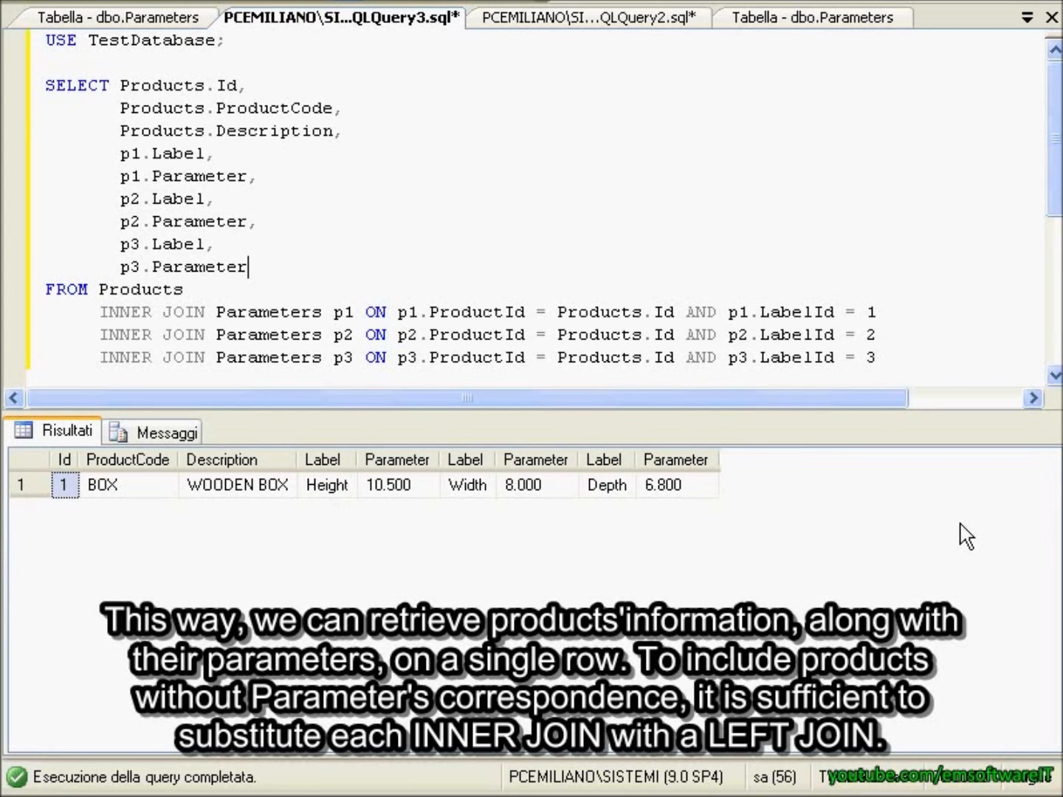
{"action": "mouse_move", "coordinate": [888, 475]}
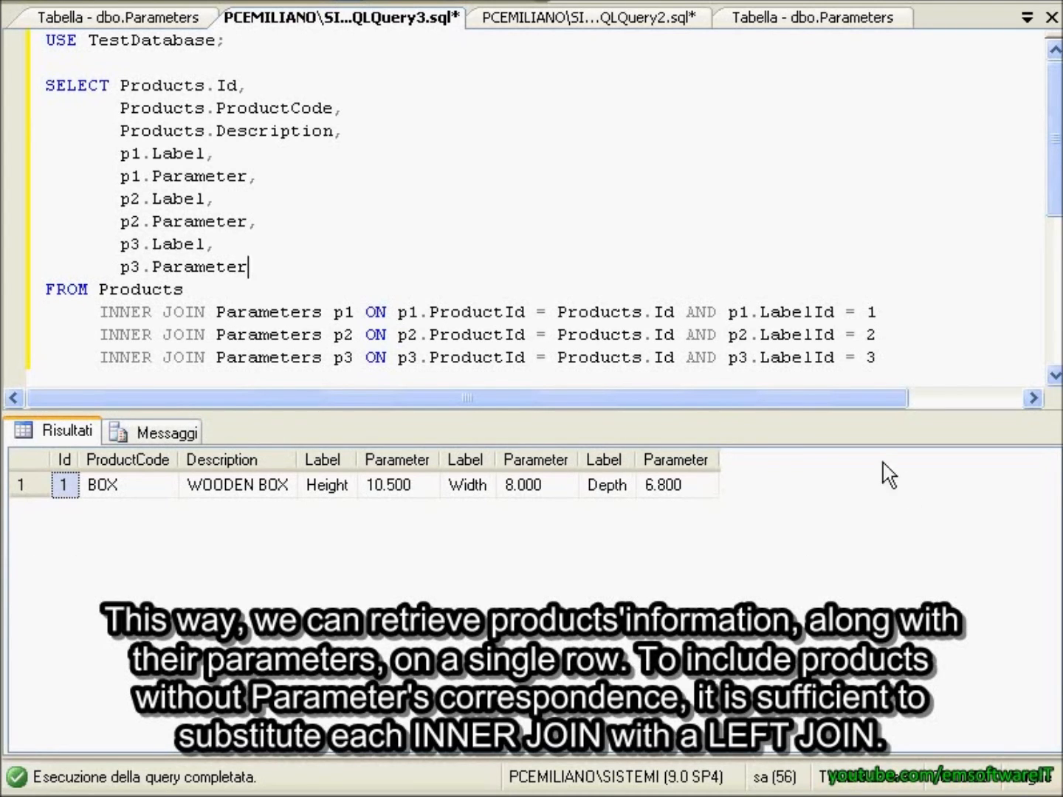
{"action": "mouse_move", "coordinate": [701, 491]}
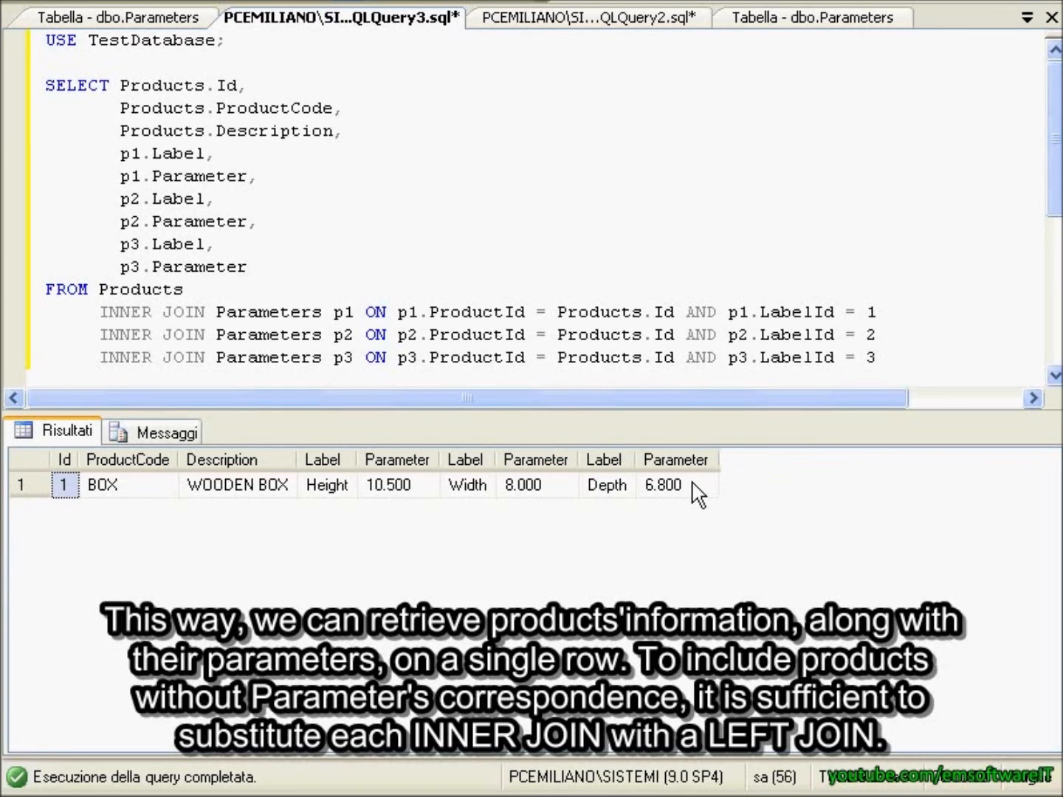
{"action": "mouse_move", "coordinate": [691, 495]}
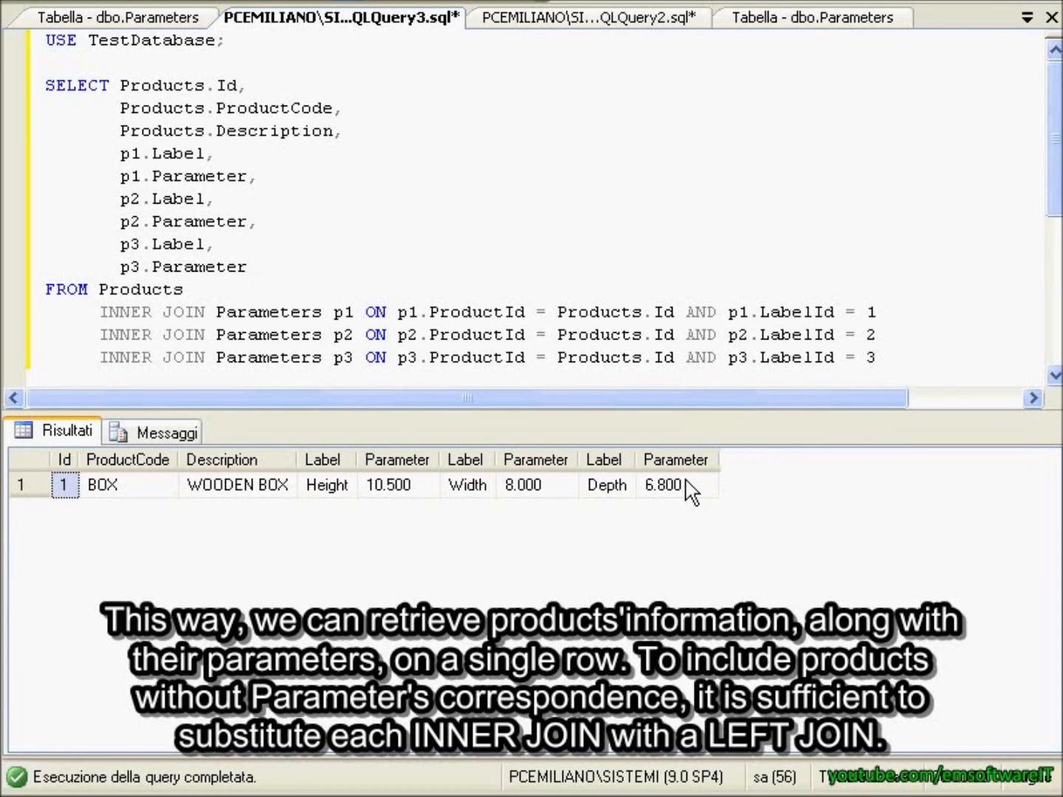